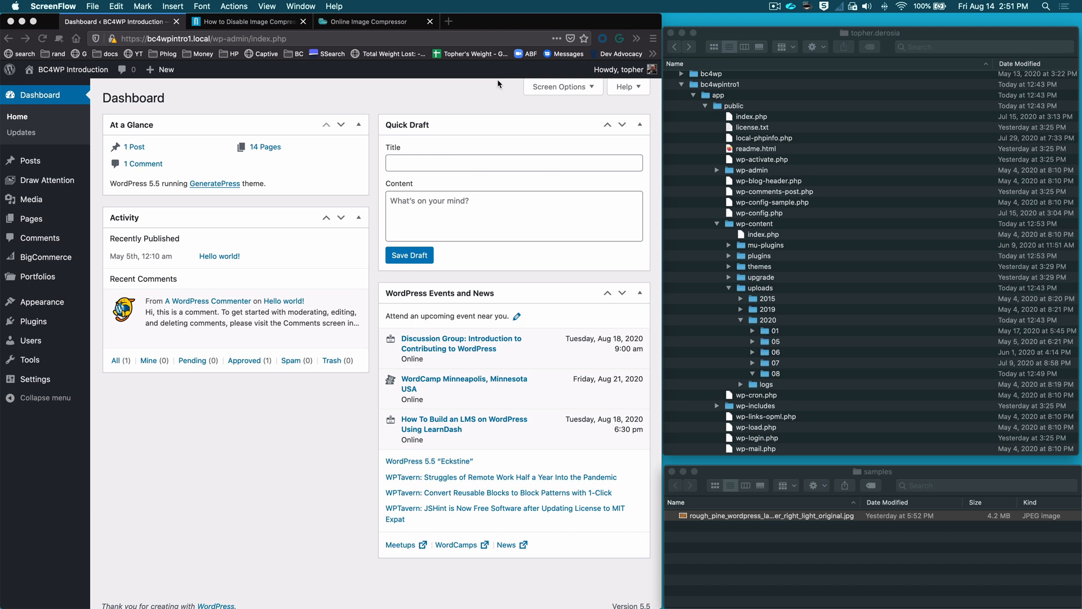
mouse_move(823, 511)
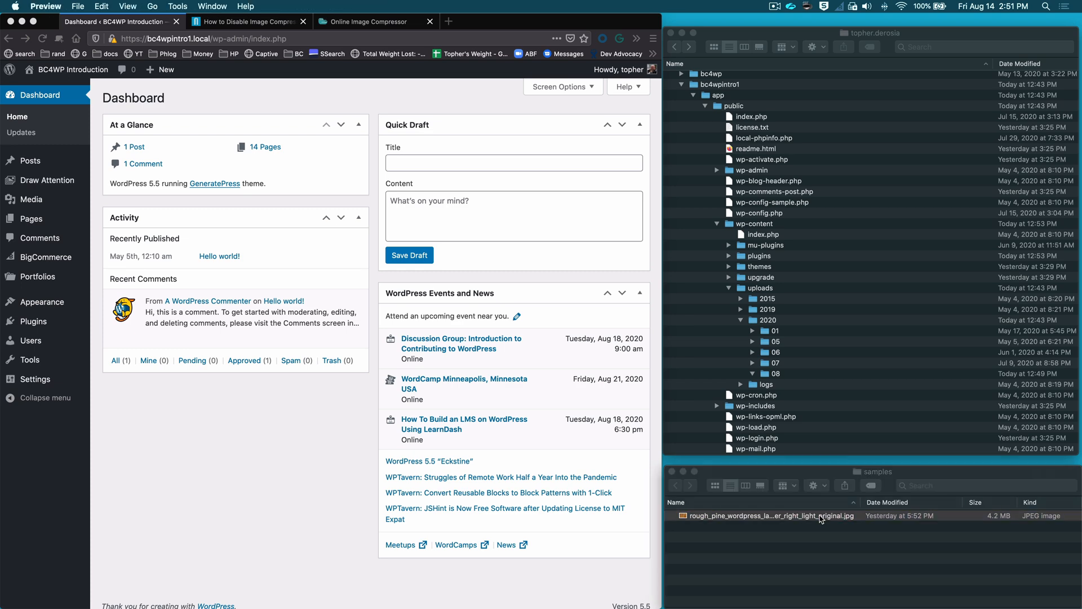
- Compress the wood-plank sample JPEG in Optimizilla, 4.0 MB down to 890 KB at quality 90
double_click(767, 515)
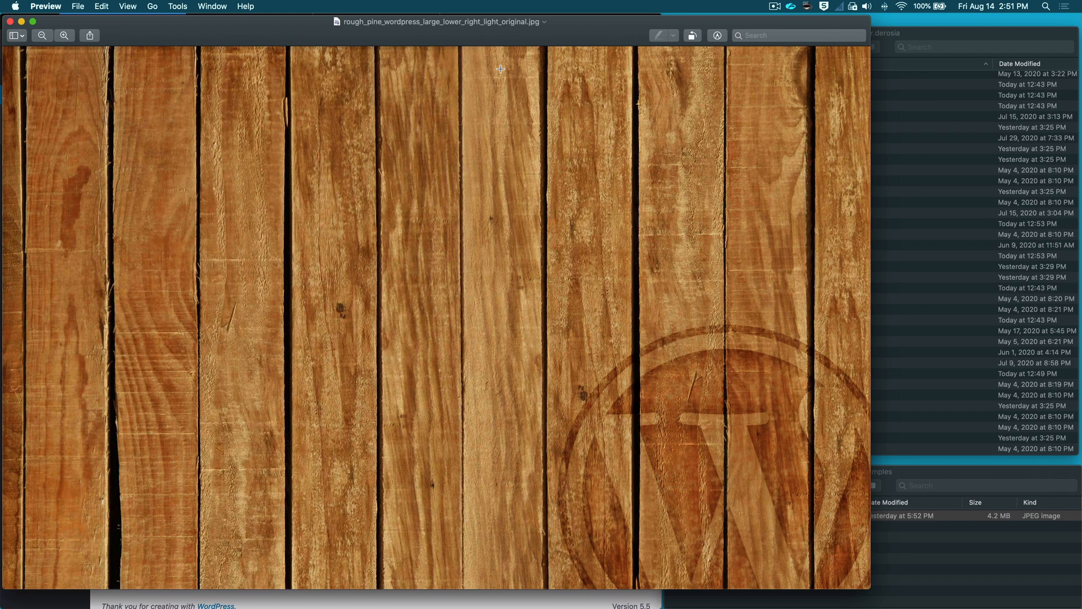
mouse_move(229, 88)
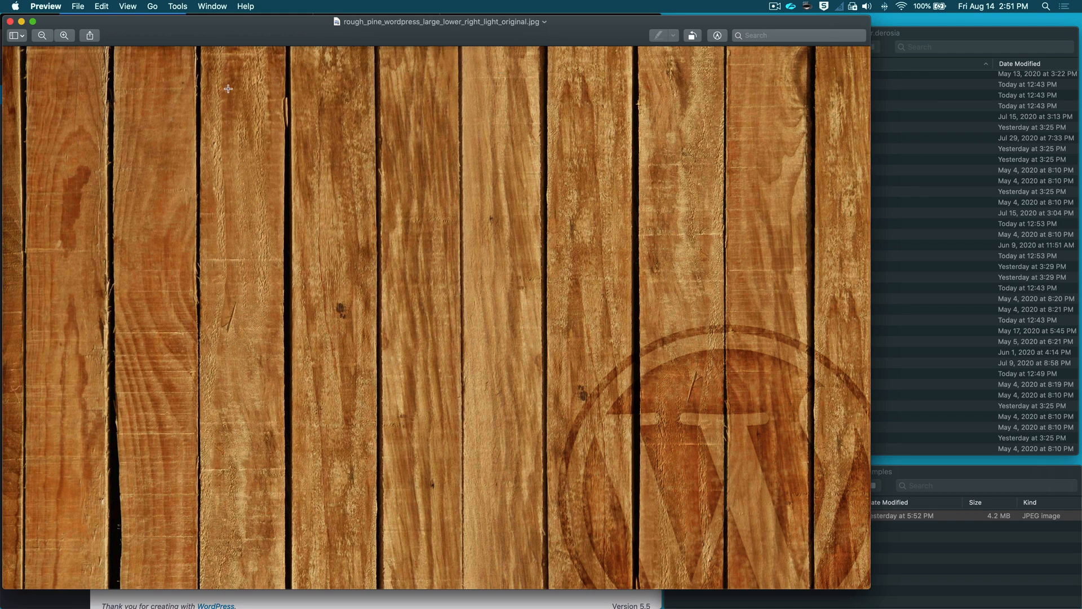
mouse_move(174, 104)
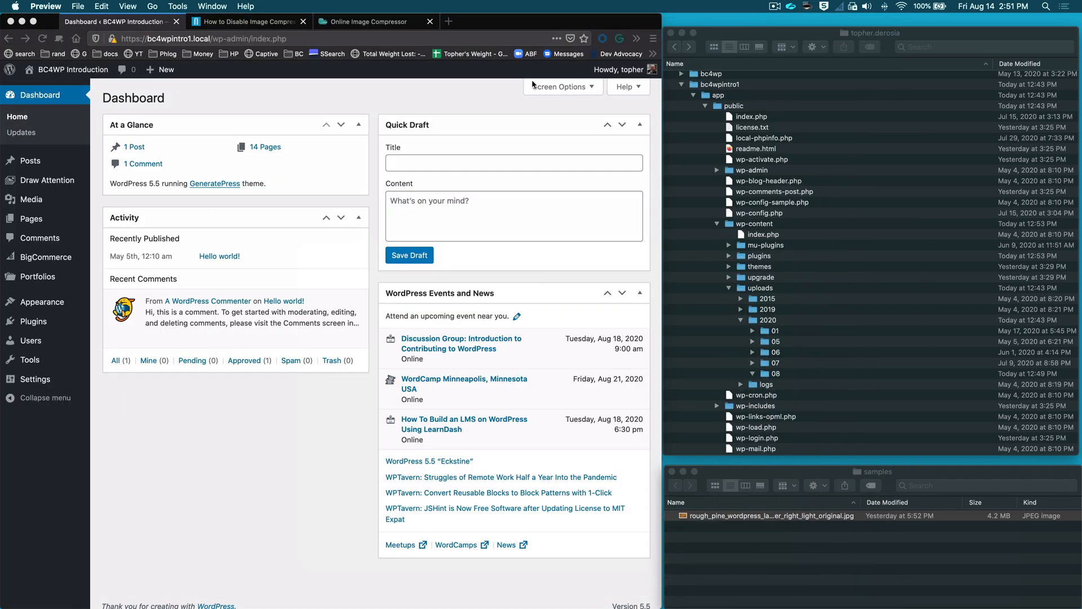
click(369, 21)
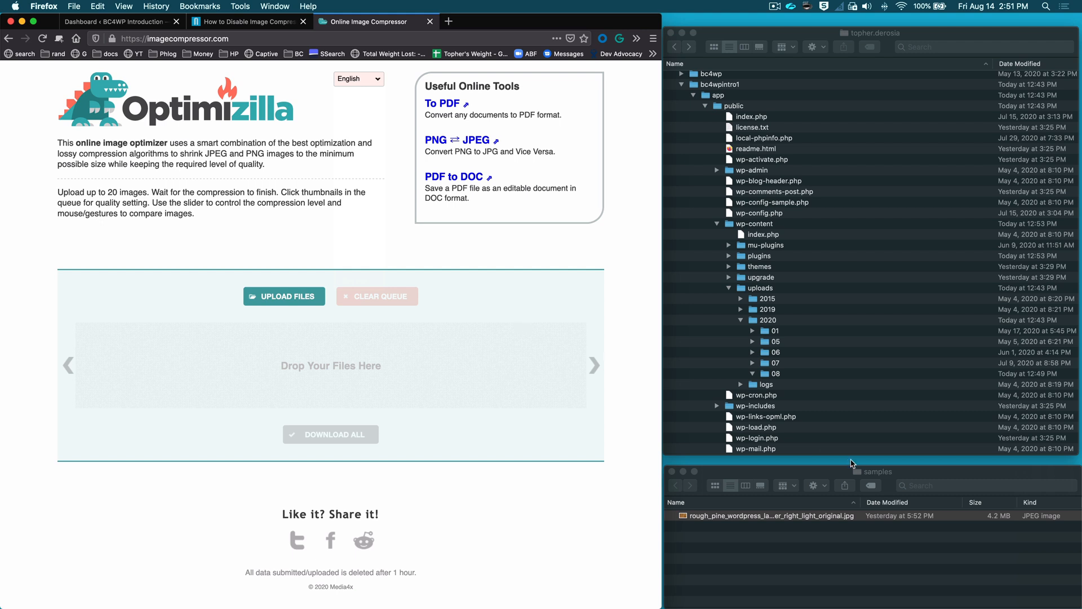
mouse_move(993, 521)
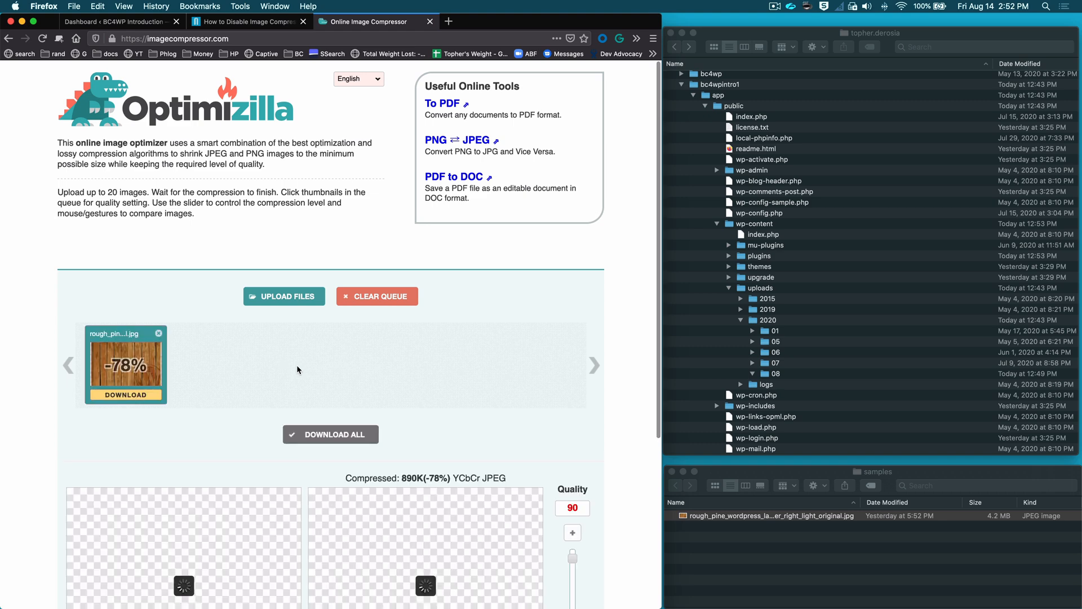
scroll(down, 3)
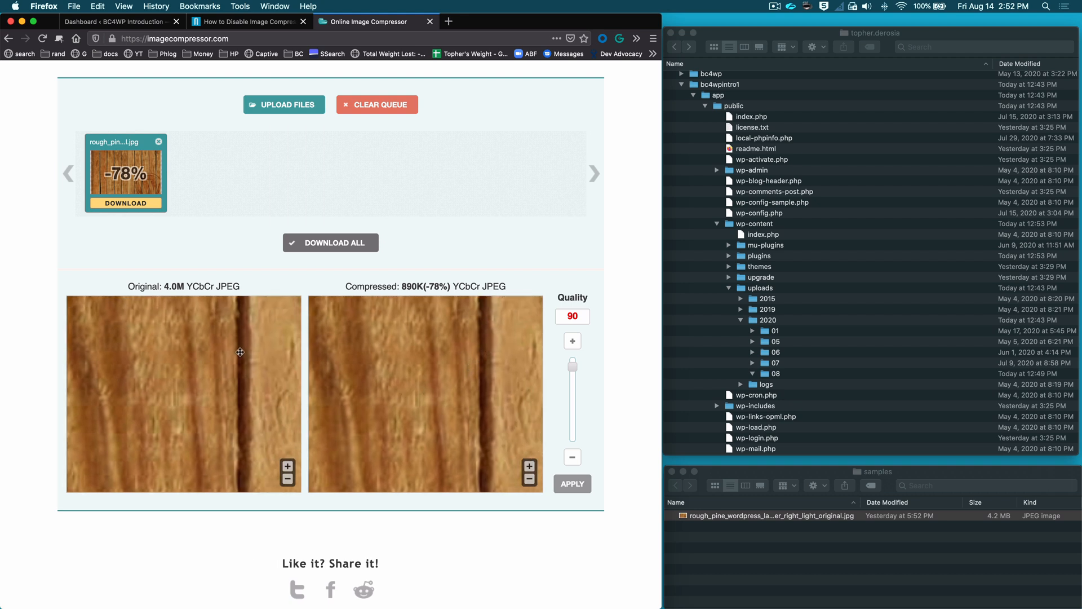
- Preview the pine image at quality 50 (321K) and then quality 82 (about 708K)
click(530, 465)
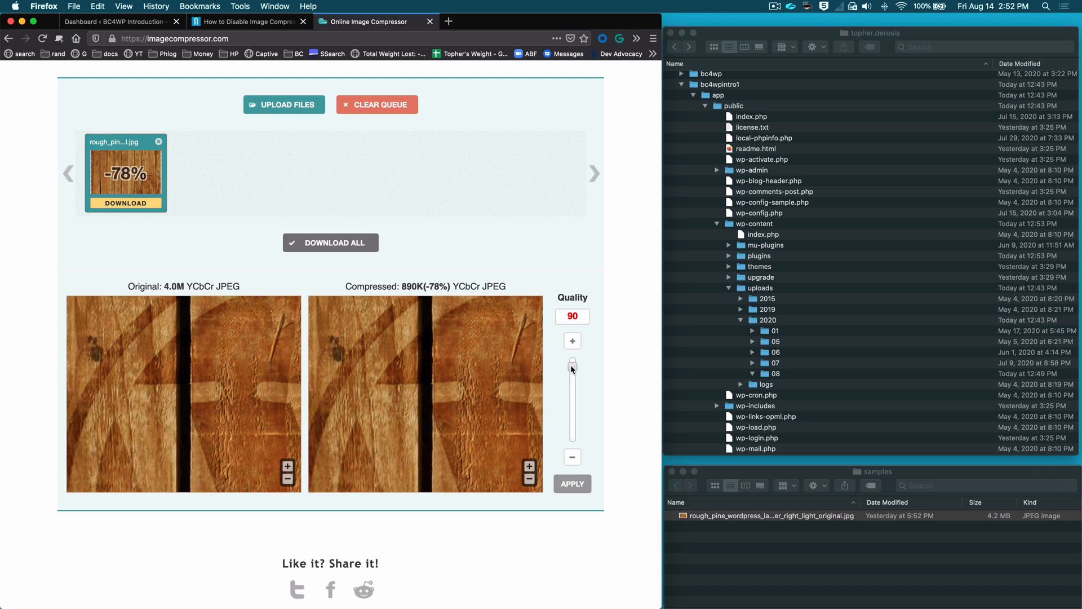
drag(571, 364, 571, 404)
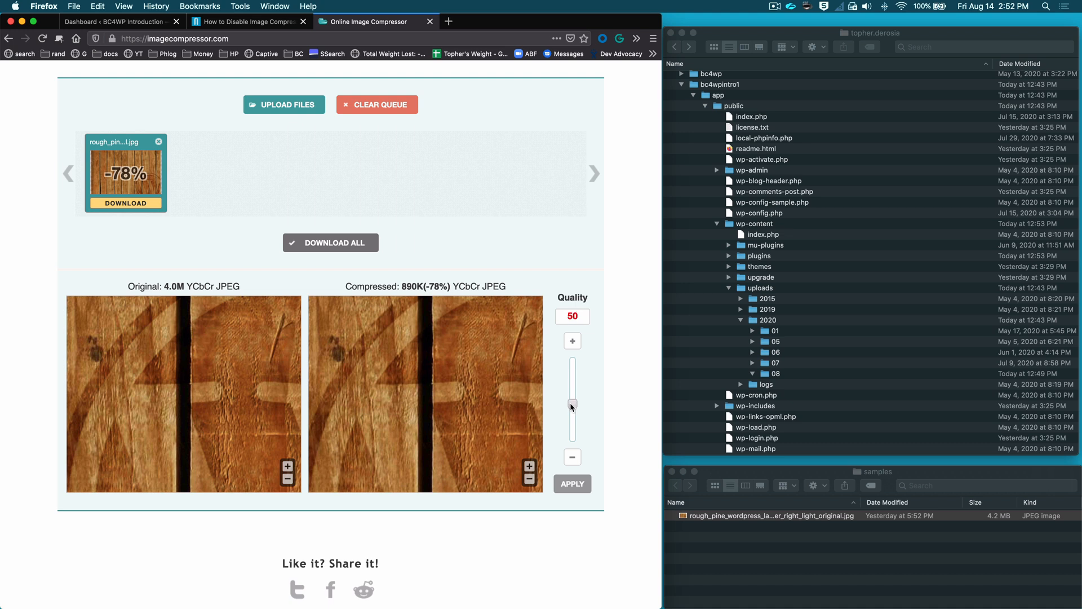
drag(572, 404, 572, 446)
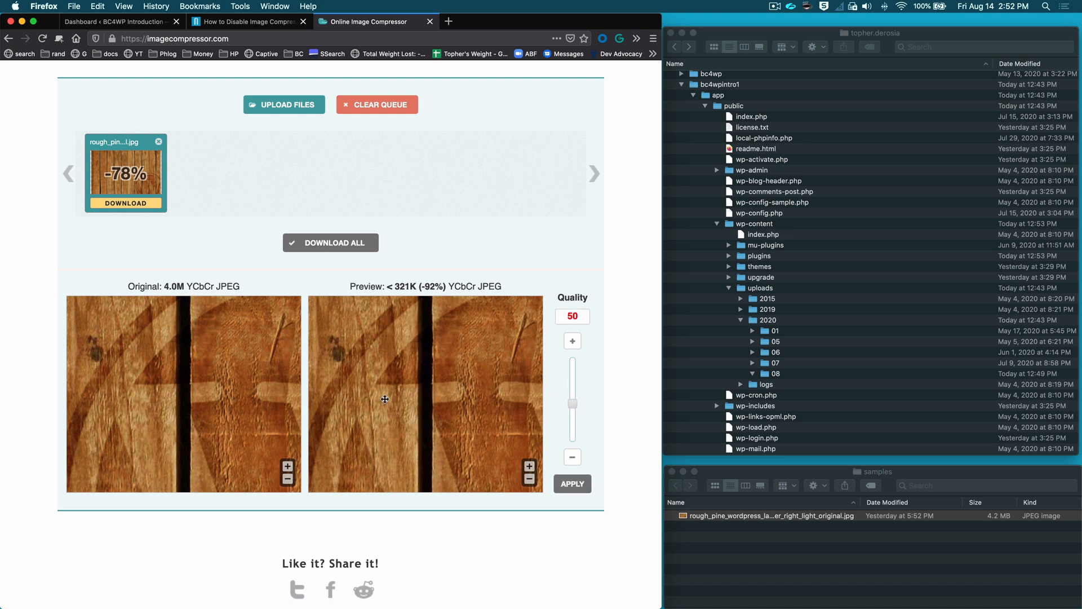
mouse_move(416, 343)
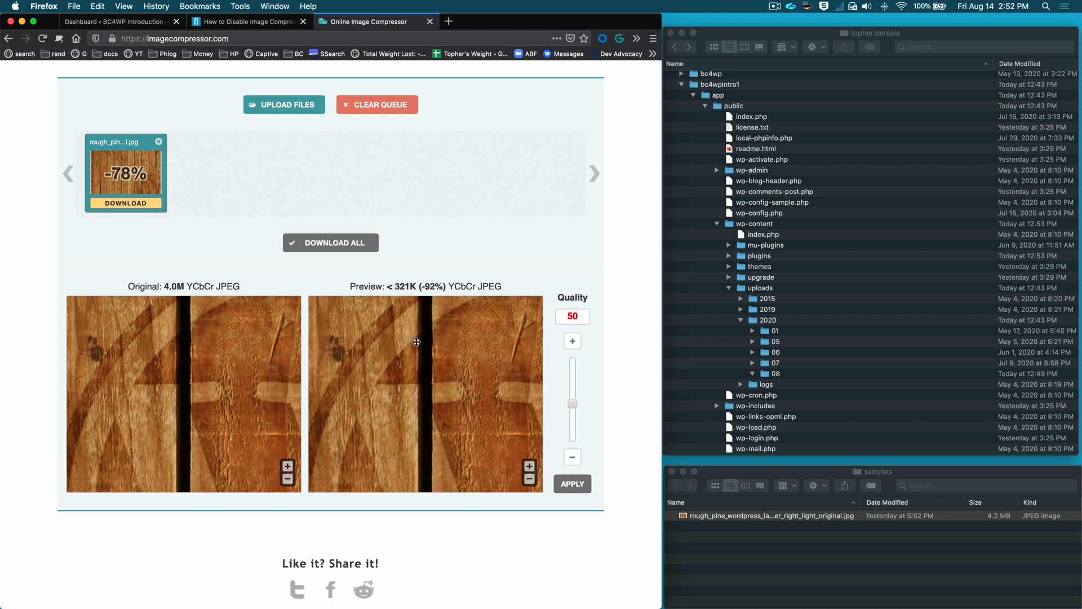
mouse_move(437, 284)
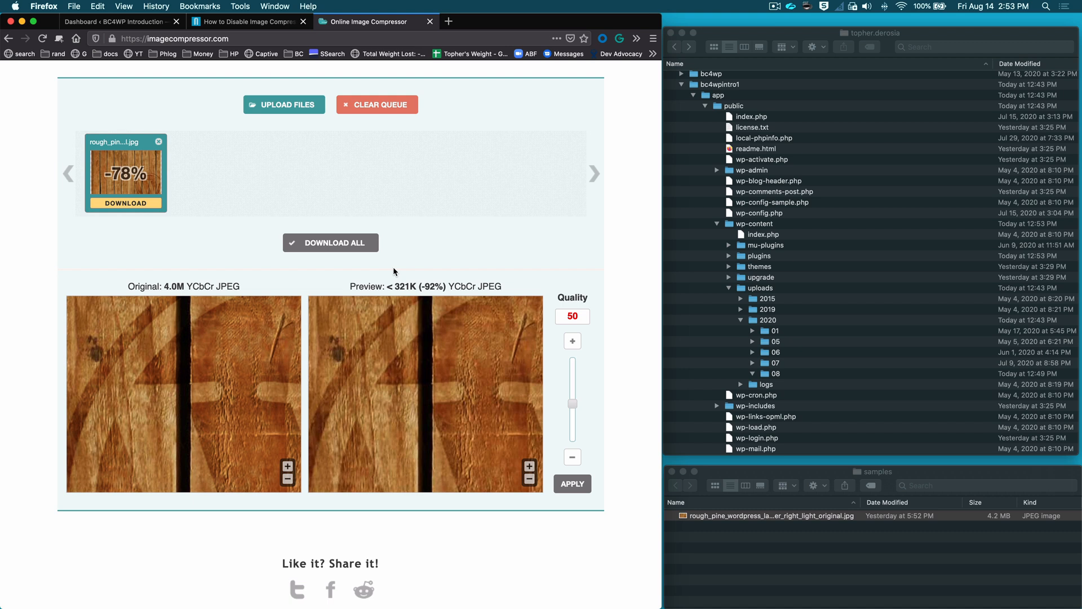
mouse_move(559, 390)
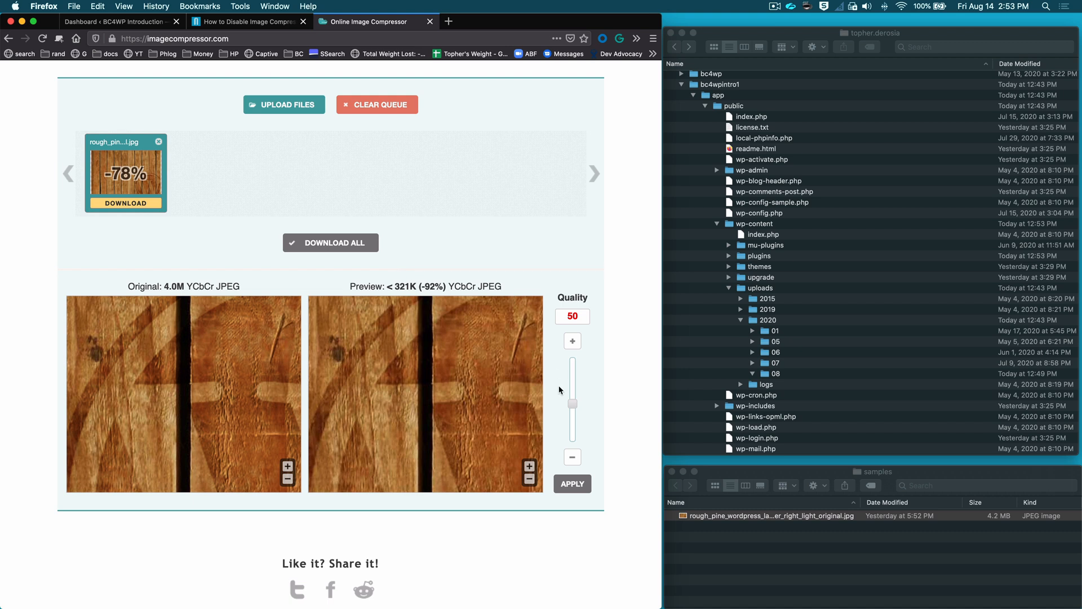
drag(572, 390, 572, 374)
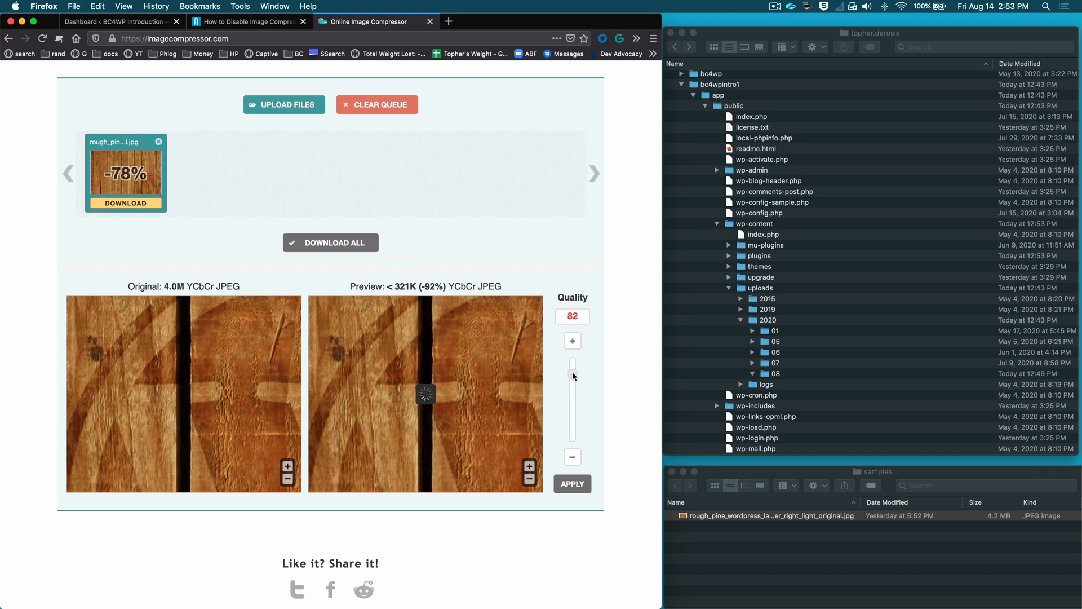
drag(573, 374, 572, 365)
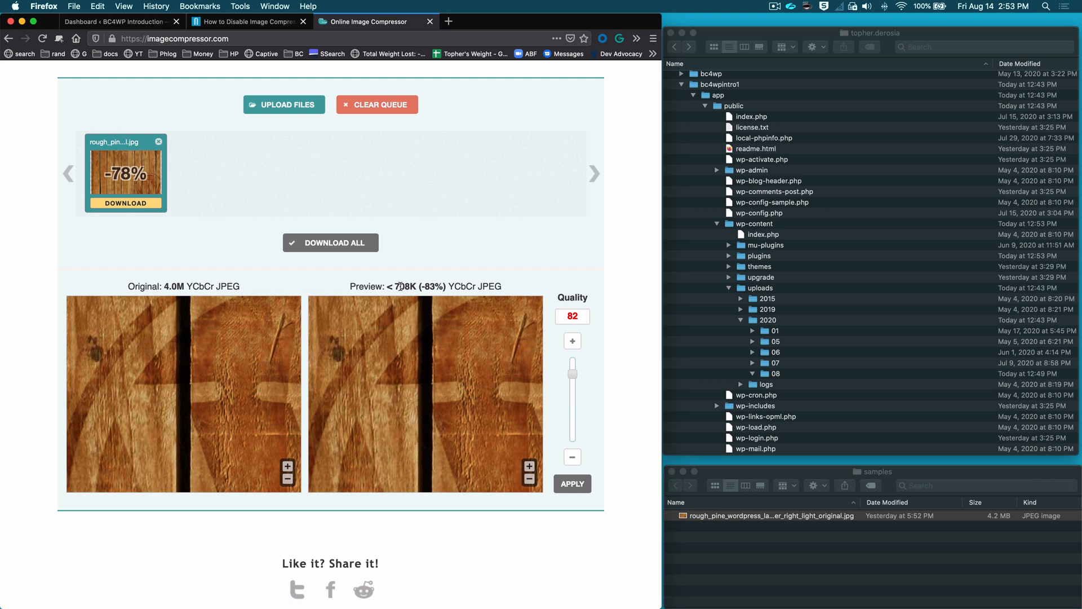
mouse_move(424, 350)
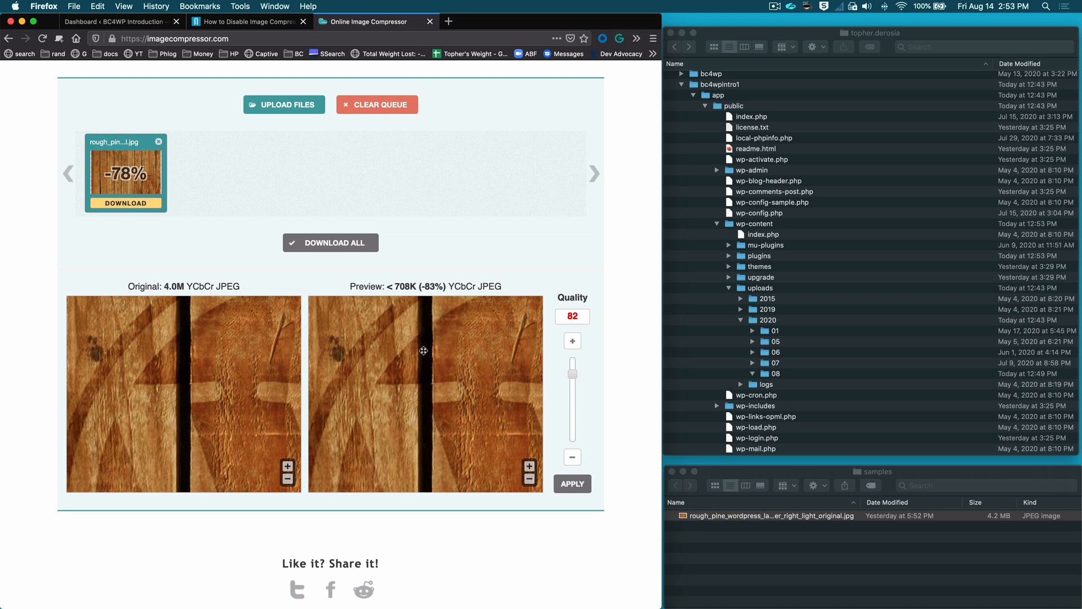
mouse_move(447, 238)
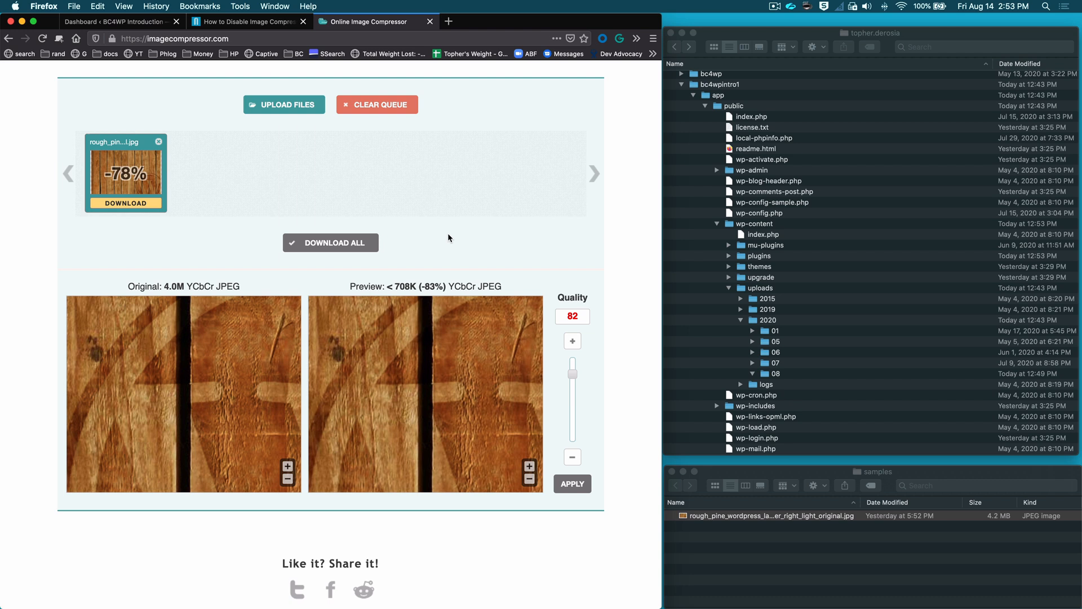
mouse_move(432, 238)
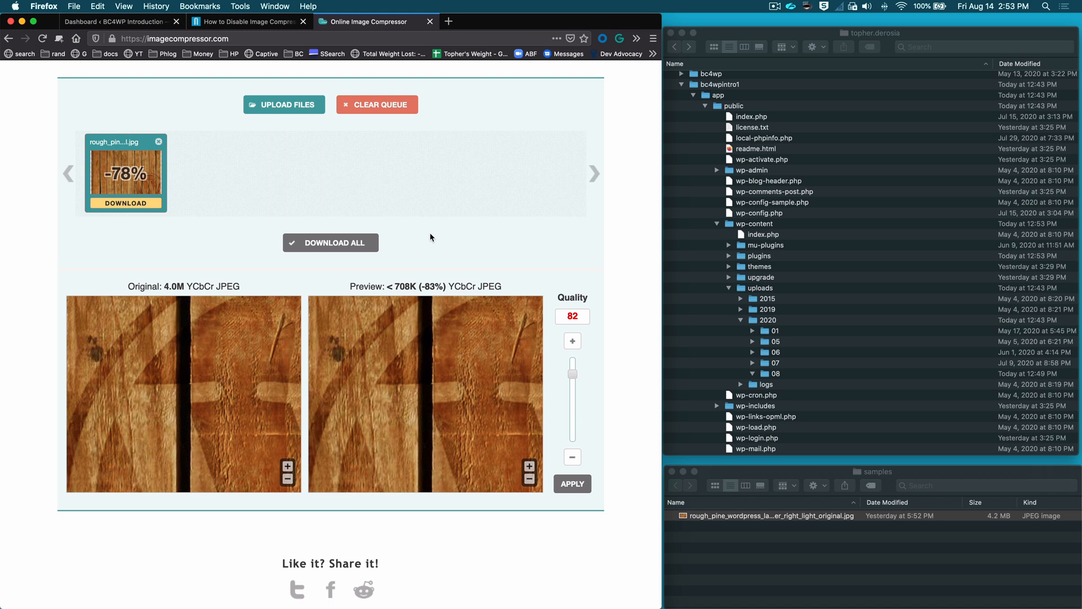
mouse_move(432, 238)
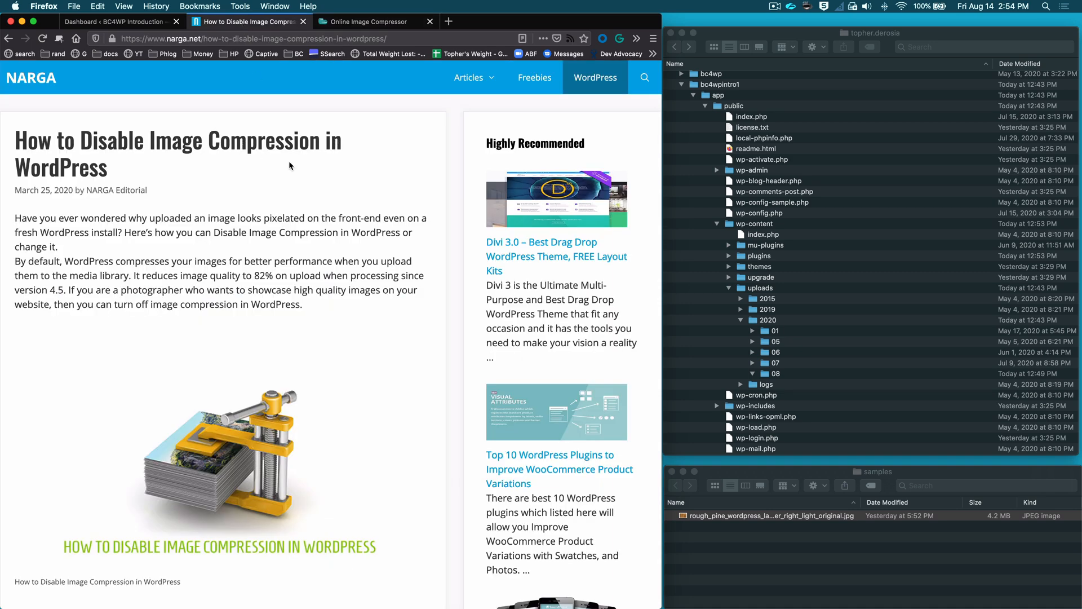
- Locate the add_filter jpeg_quality snippet returning 100 in the NARGA article, then return to the dashboard
scroll(down, 3)
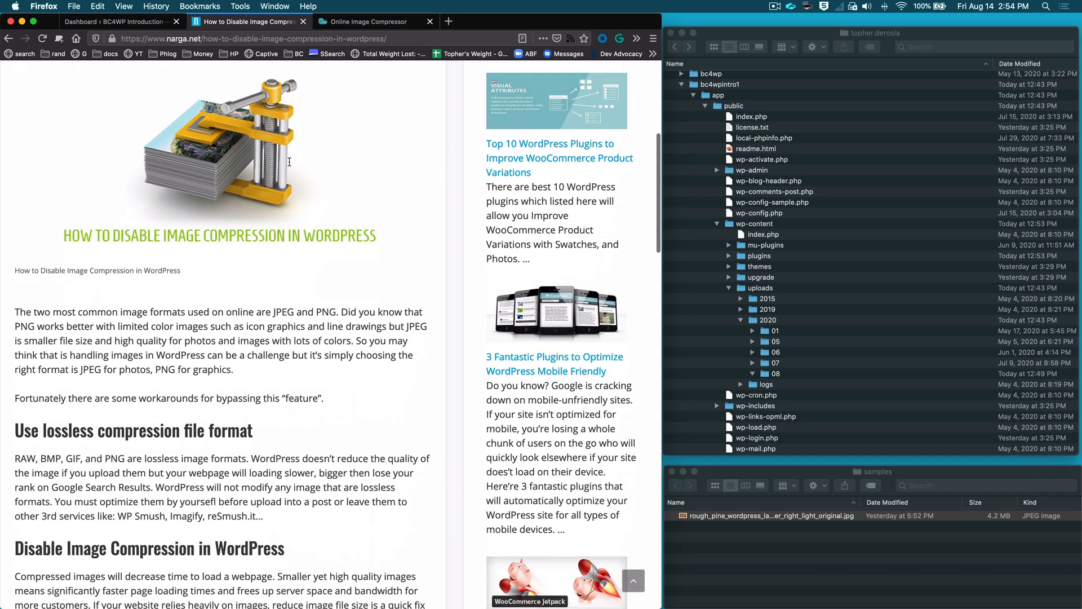
scroll(down, 3)
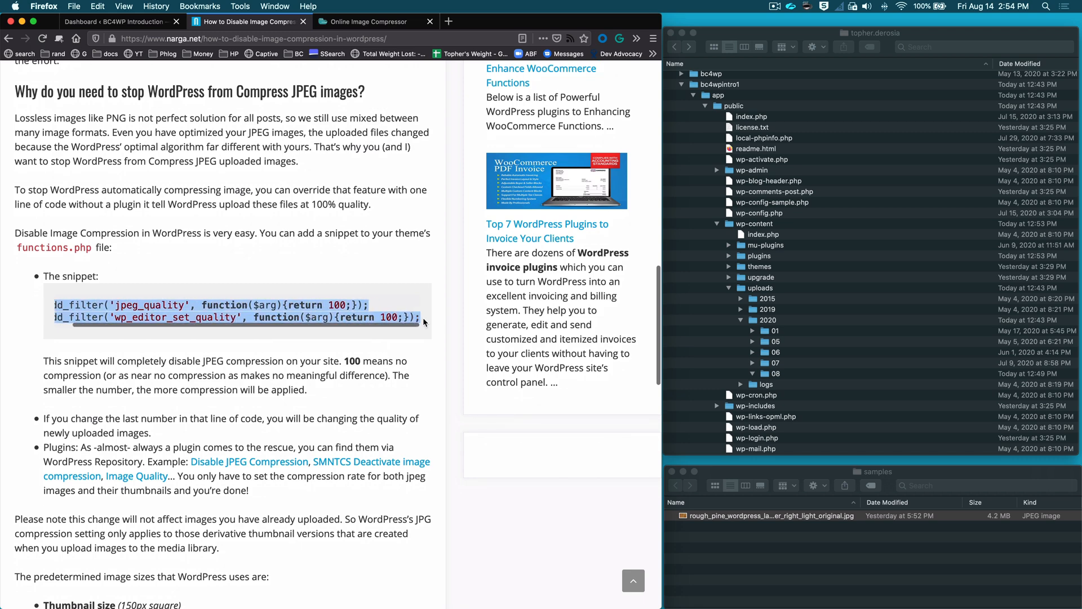
scroll(down, 3)
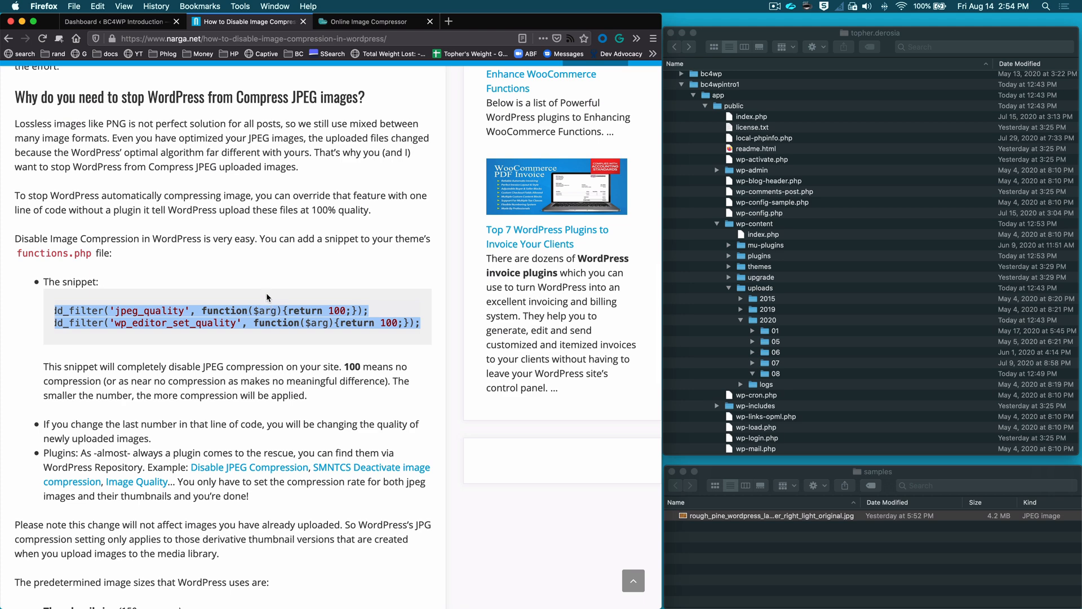
click(120, 21)
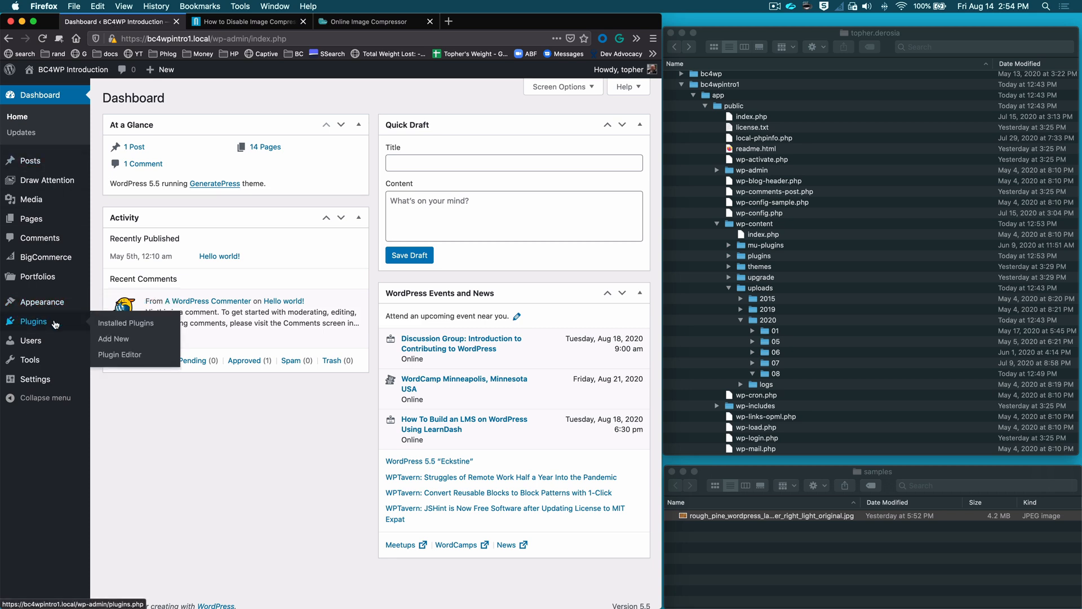
- Search for, install and activate the Pluginception plugin from Plugins > Add New
click(114, 338)
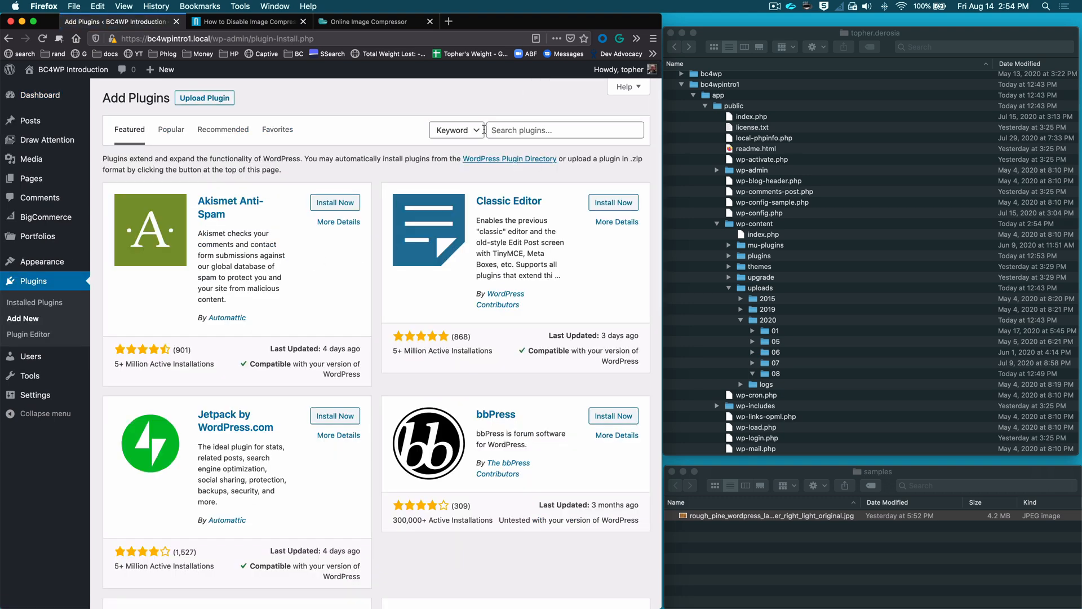
text(plugin)
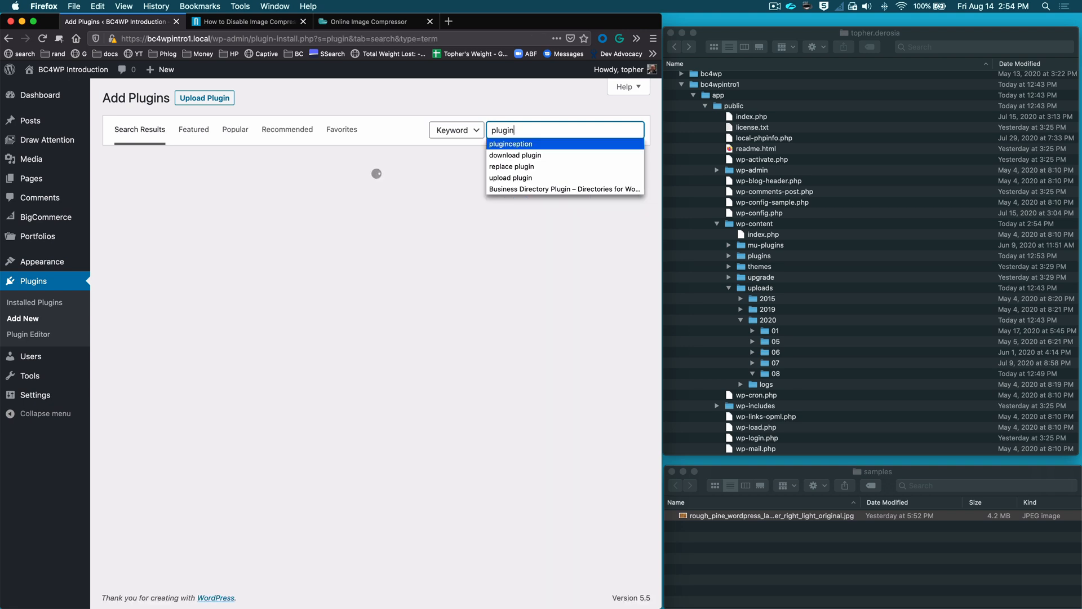
click(510, 143)
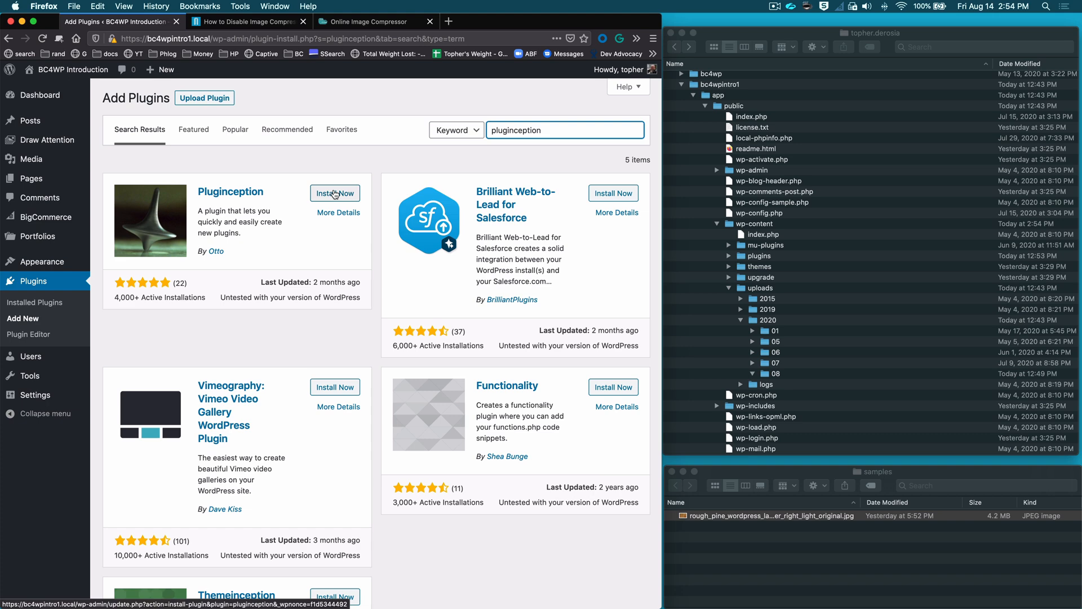
click(335, 193)
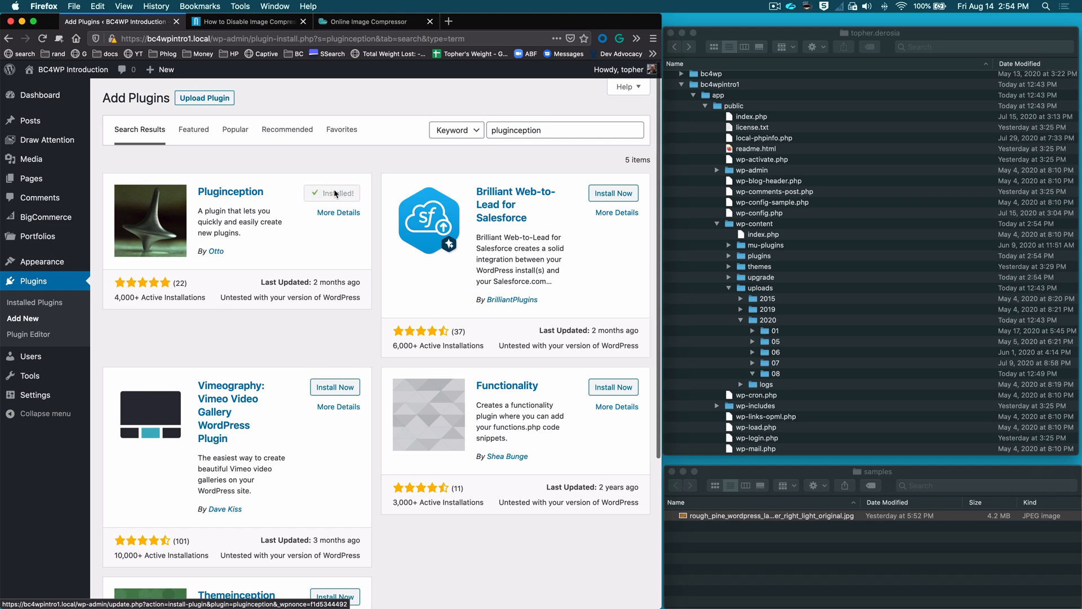
click(337, 193)
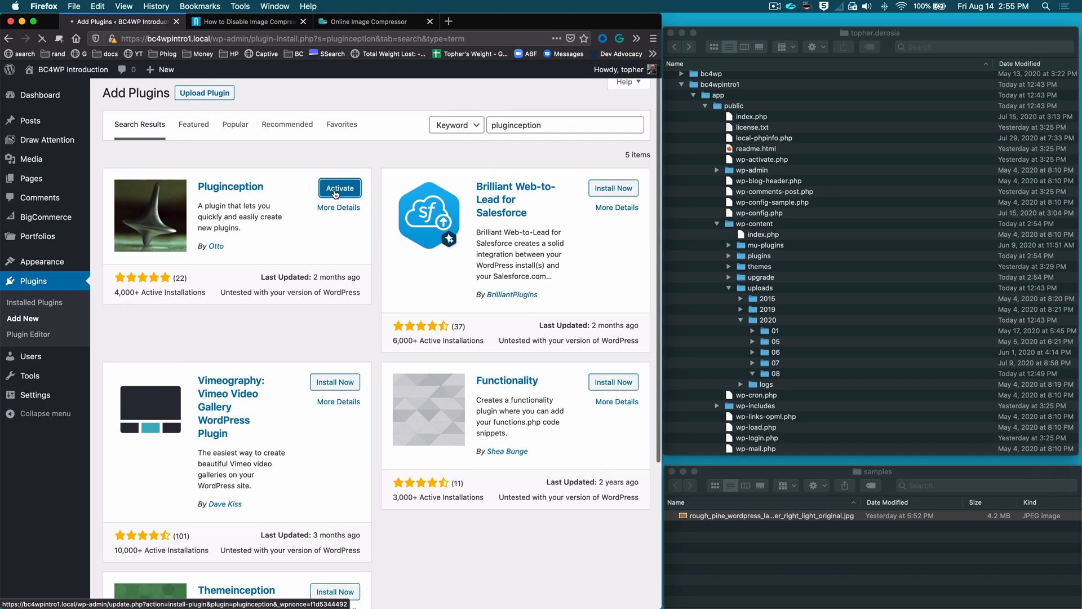
click(339, 187)
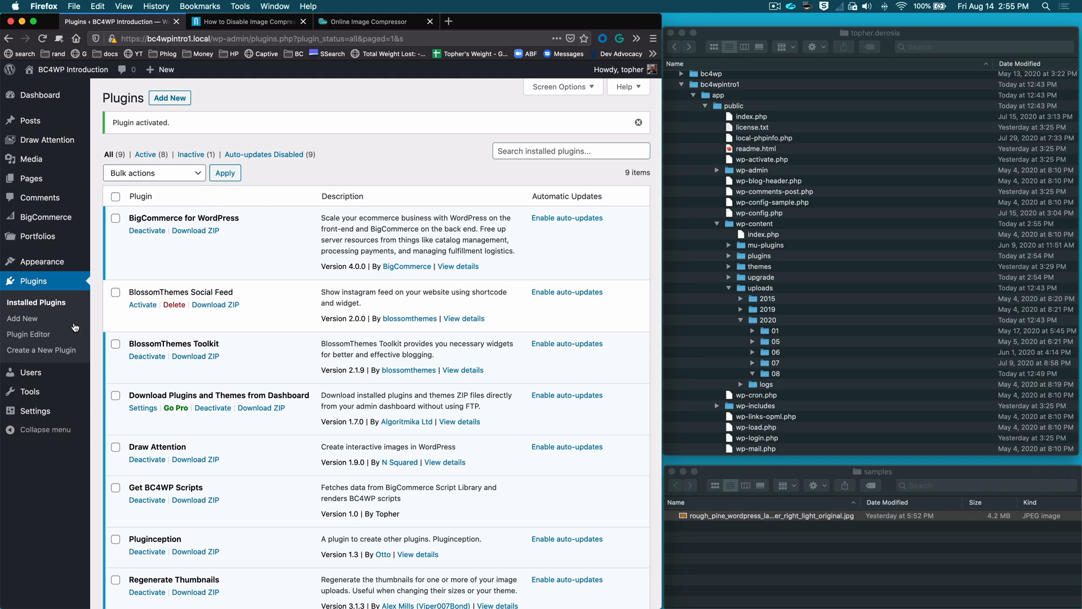
mouse_move(35, 353)
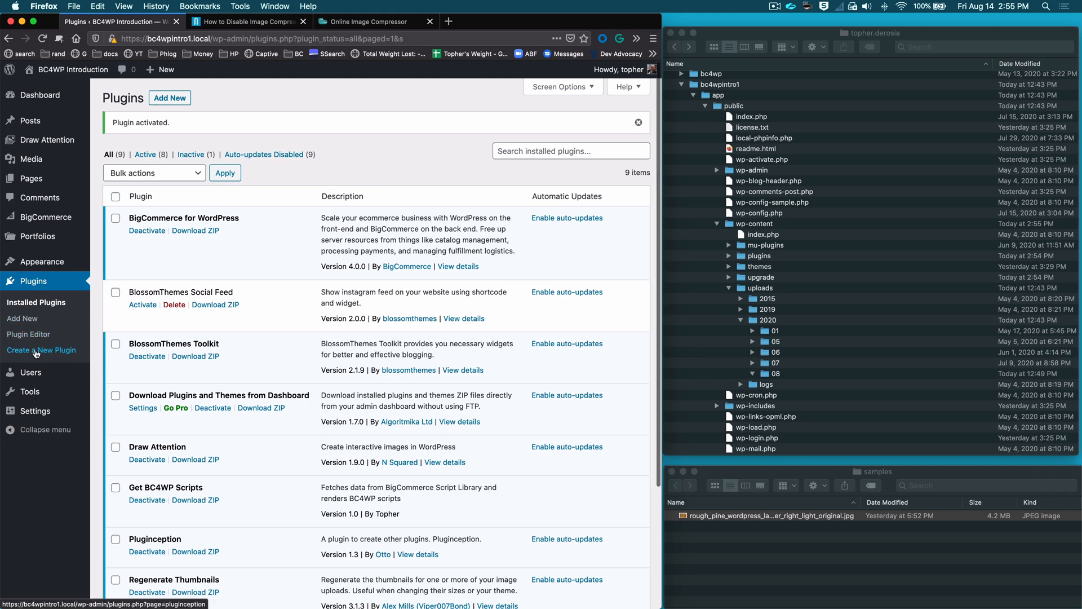
- Create a blank plugin 'Remove WordPress Image Compression', version 1.0, author Topher, and activate it
click(42, 350)
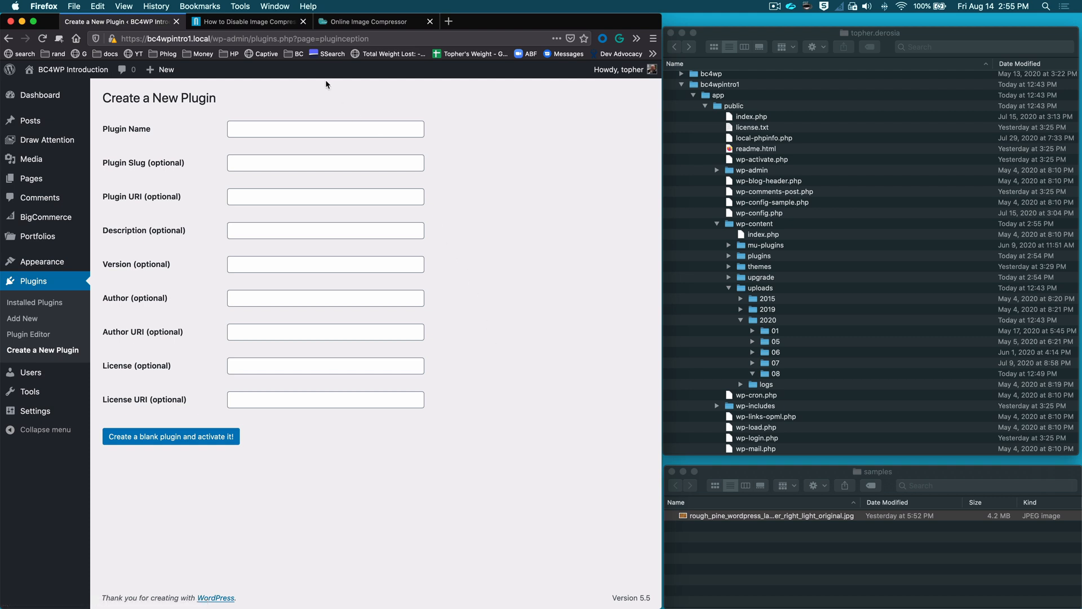
click(325, 129)
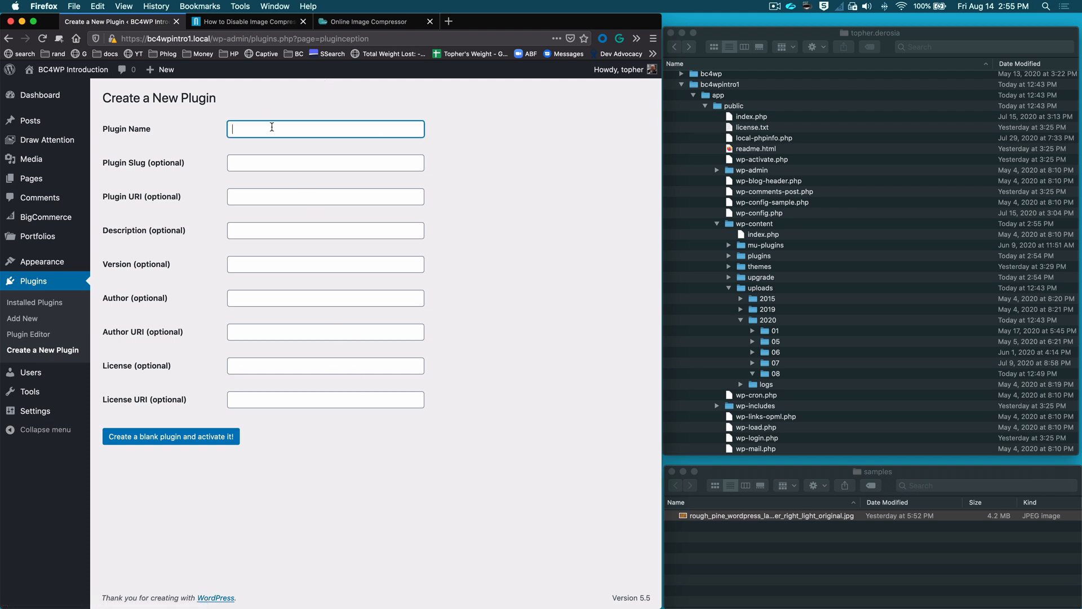
text(Remove WordPress Image Compression)
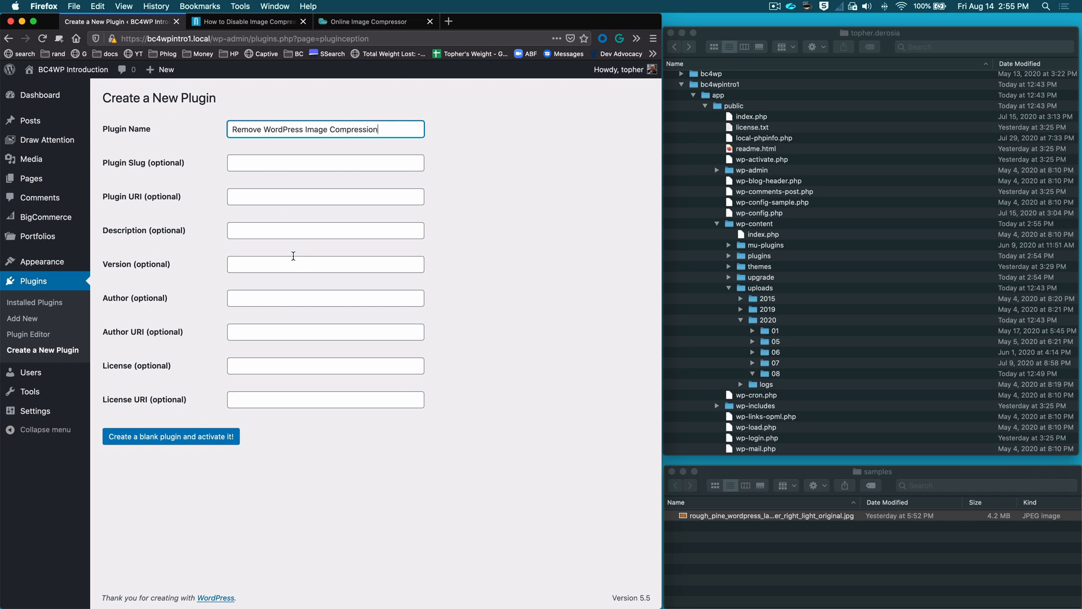
text(1.0)
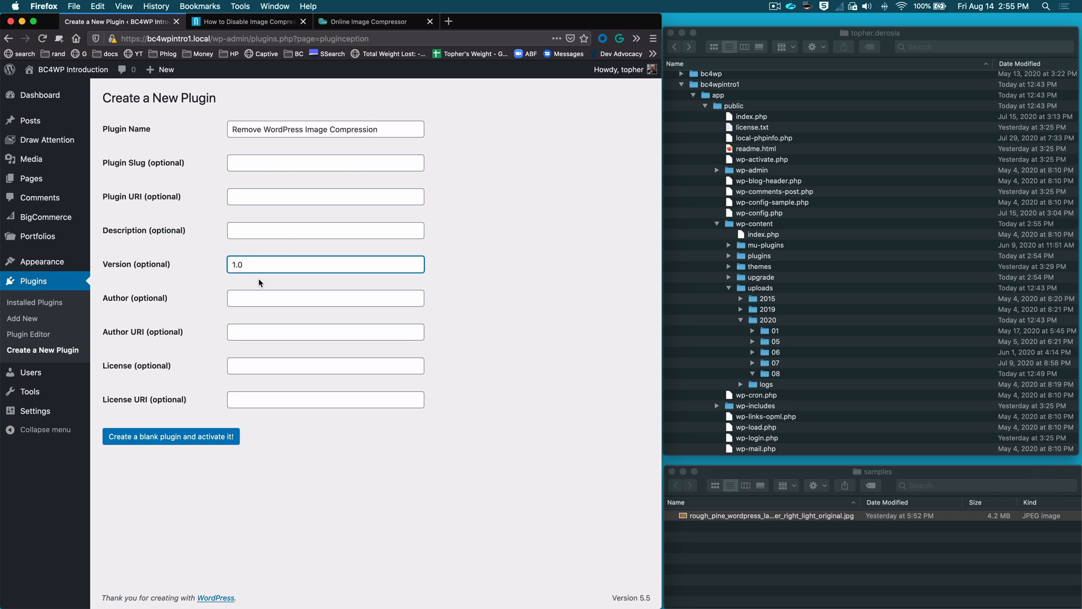
click(325, 298)
text(Topher)
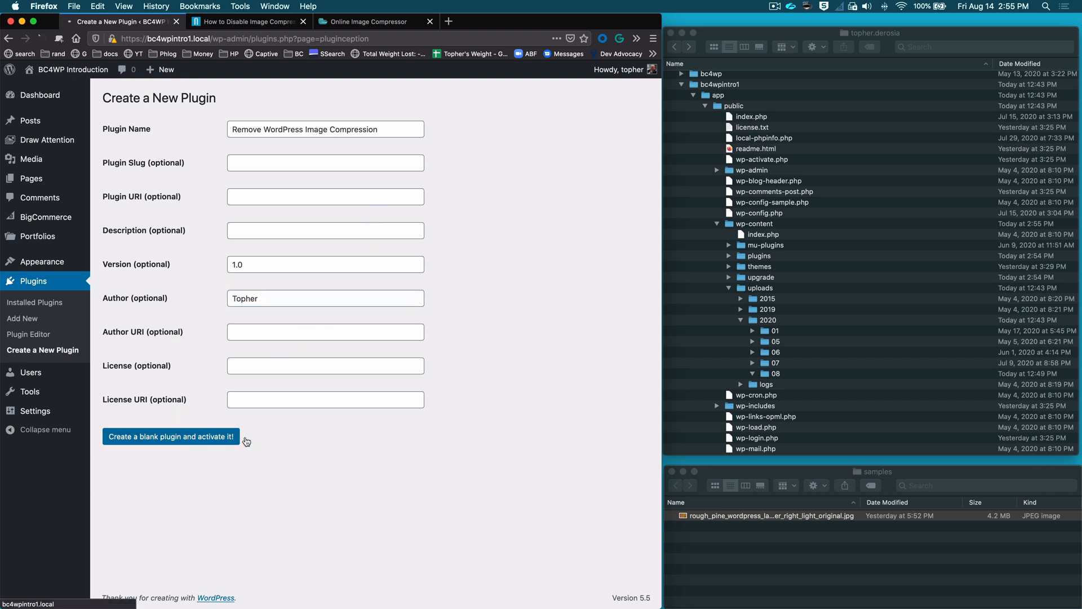
click(170, 436)
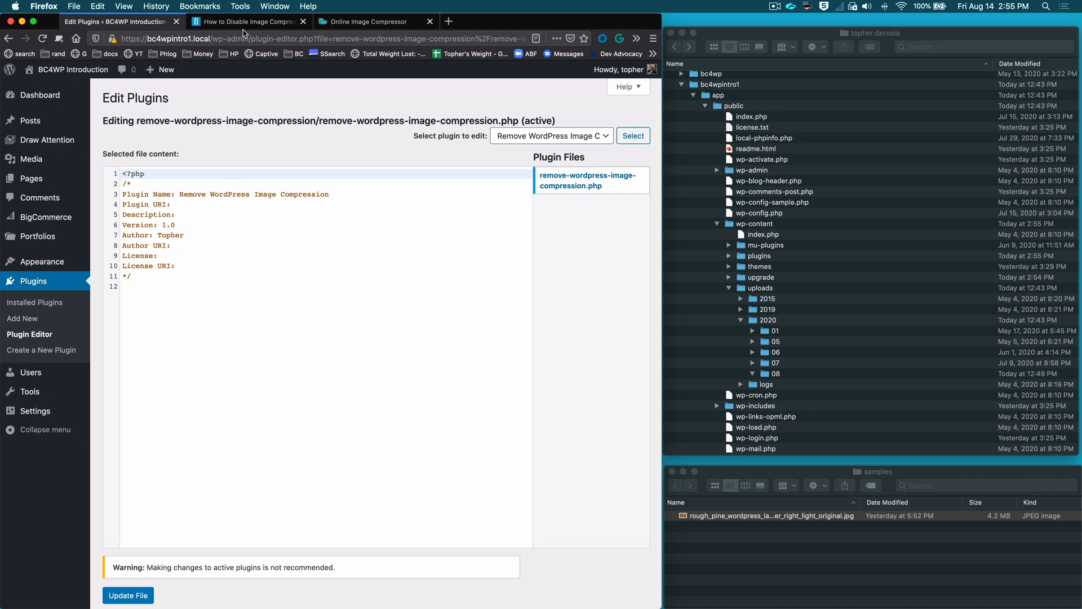
- Paste the jpeg_quality and wp_editor_set_quality filters returning 100 into the plugin file and save it
click(245, 21)
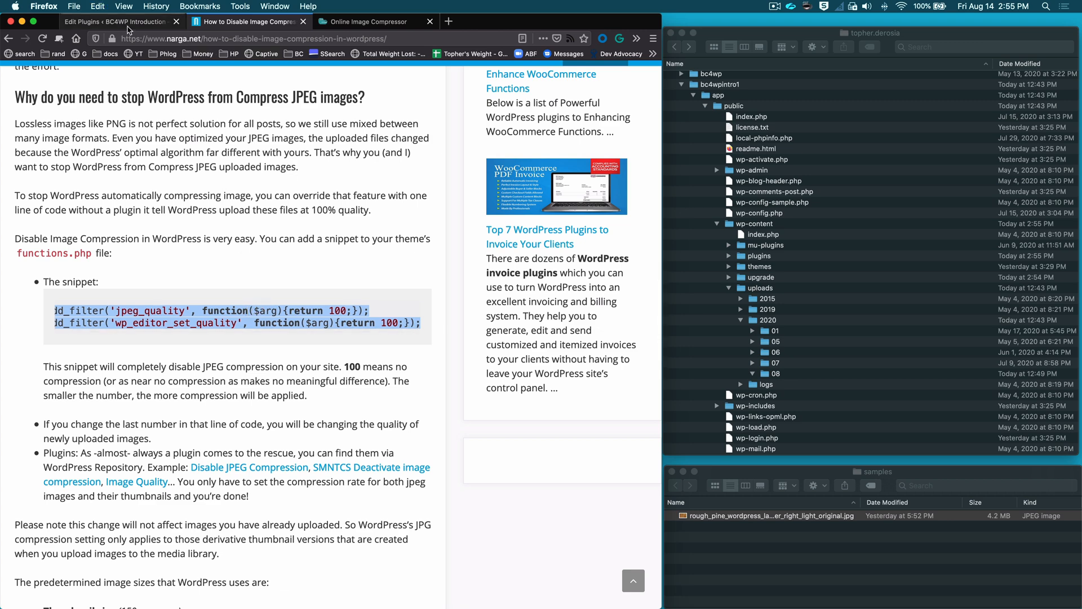
click(117, 22)
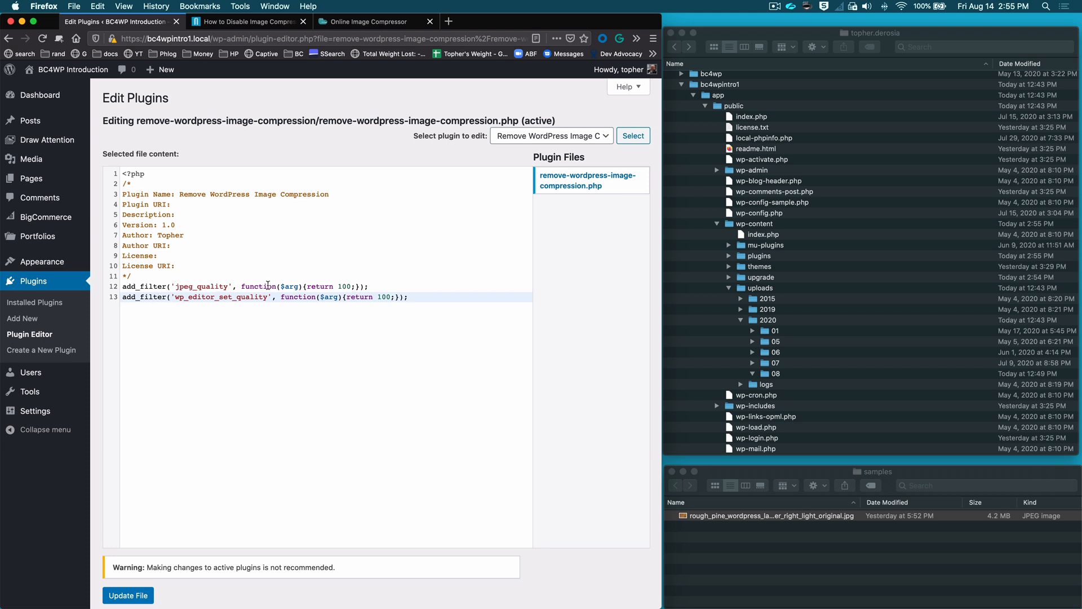
double_click(319, 286)
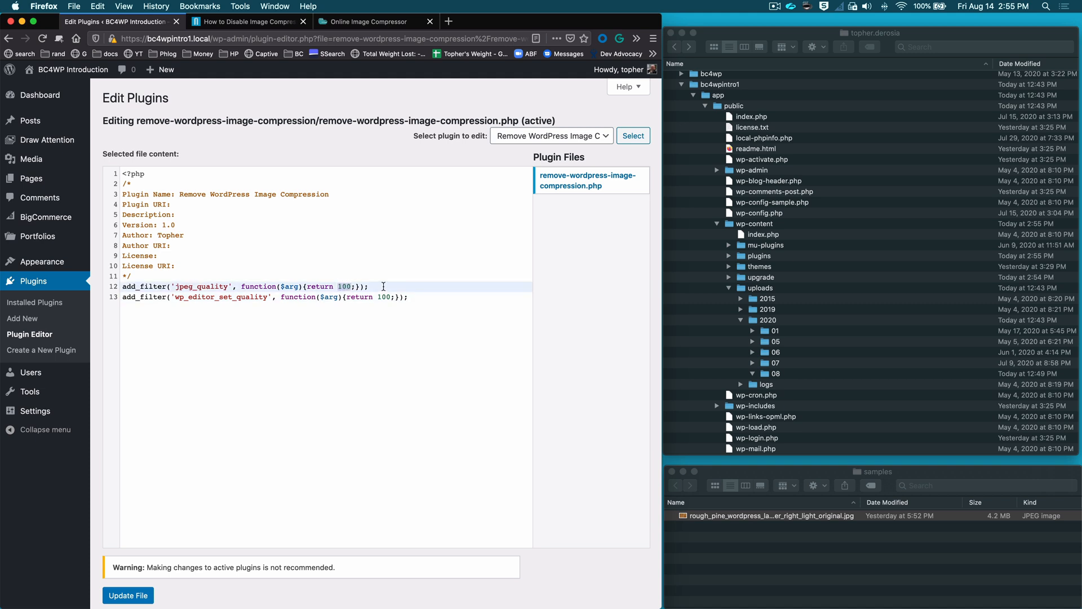
mouse_move(180, 296)
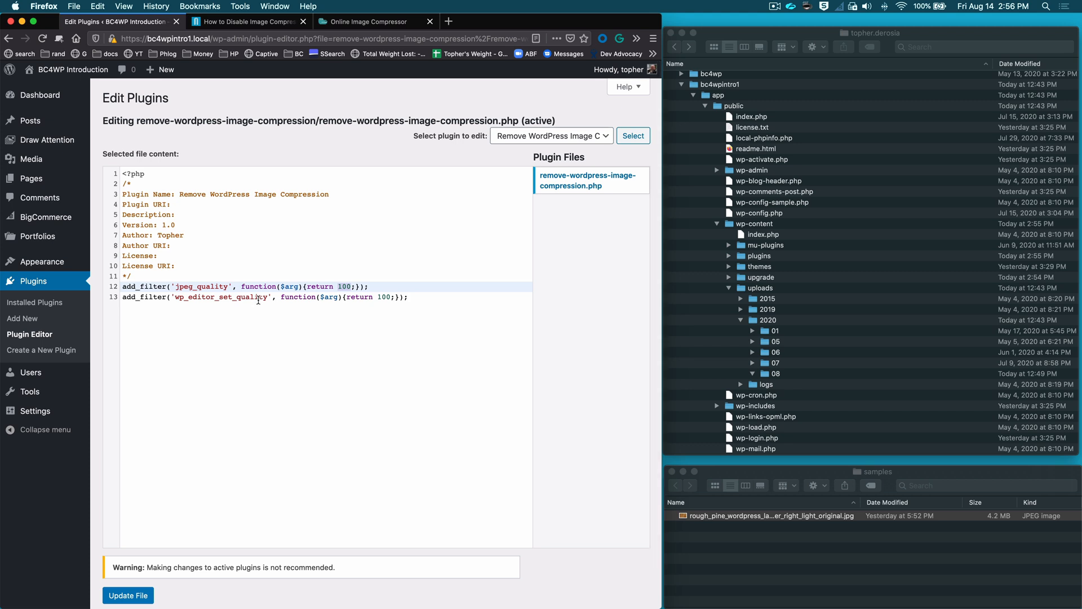
click(128, 595)
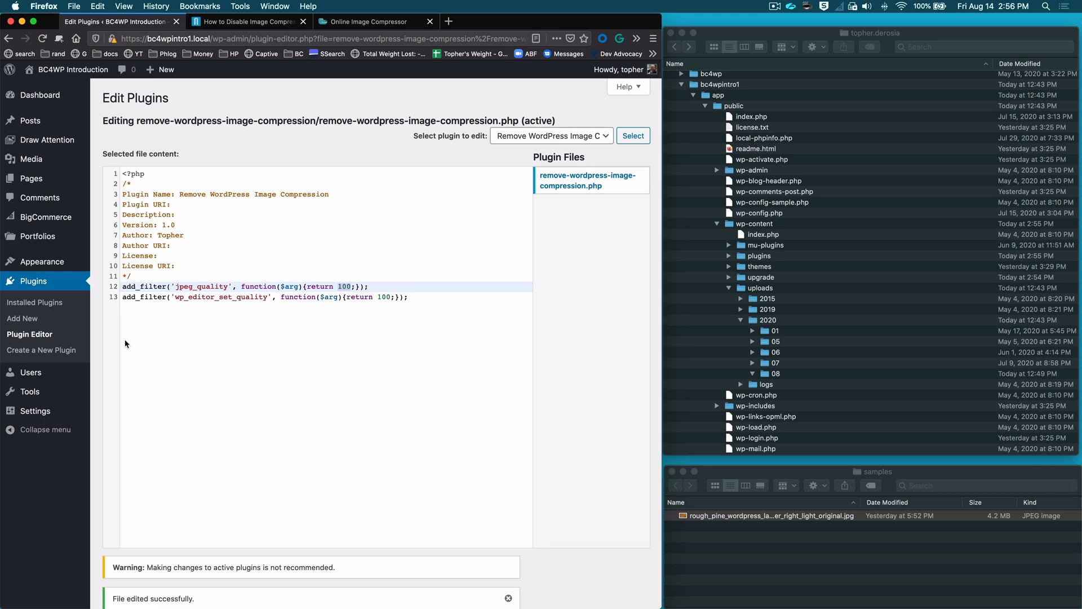
click(35, 302)
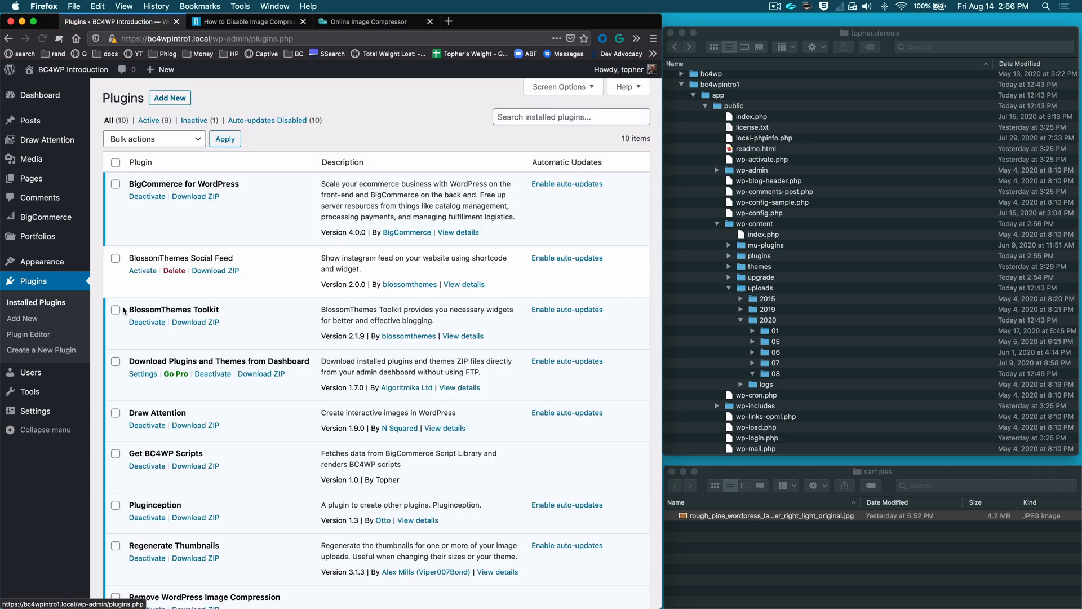
- Upload the rough_pine JPEG into the Media Library, creating resized copies in uploads/2020/08
scroll(down, 3)
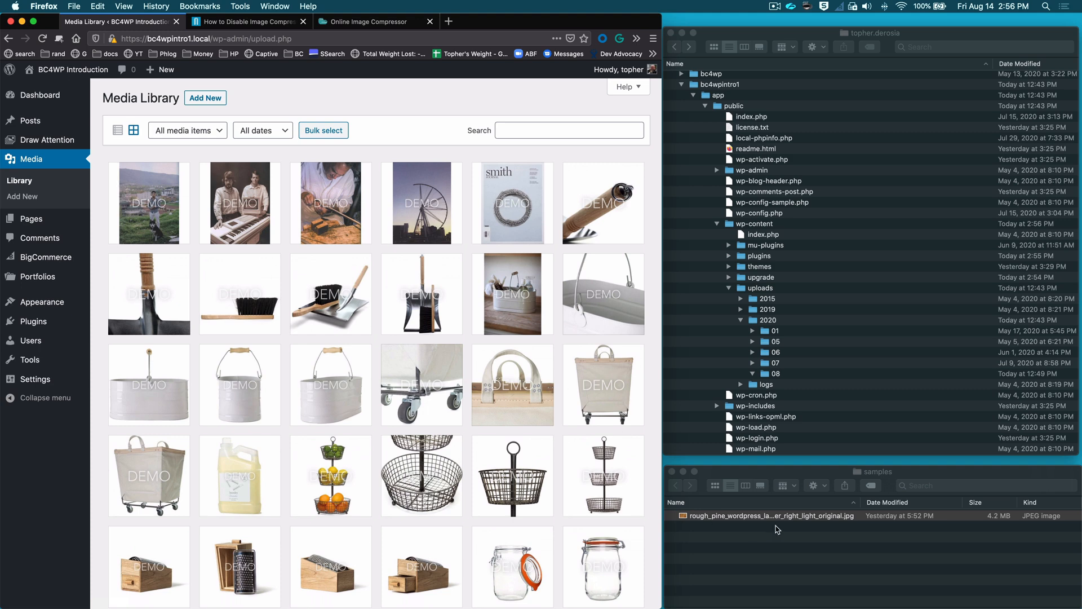
mouse_move(751, 518)
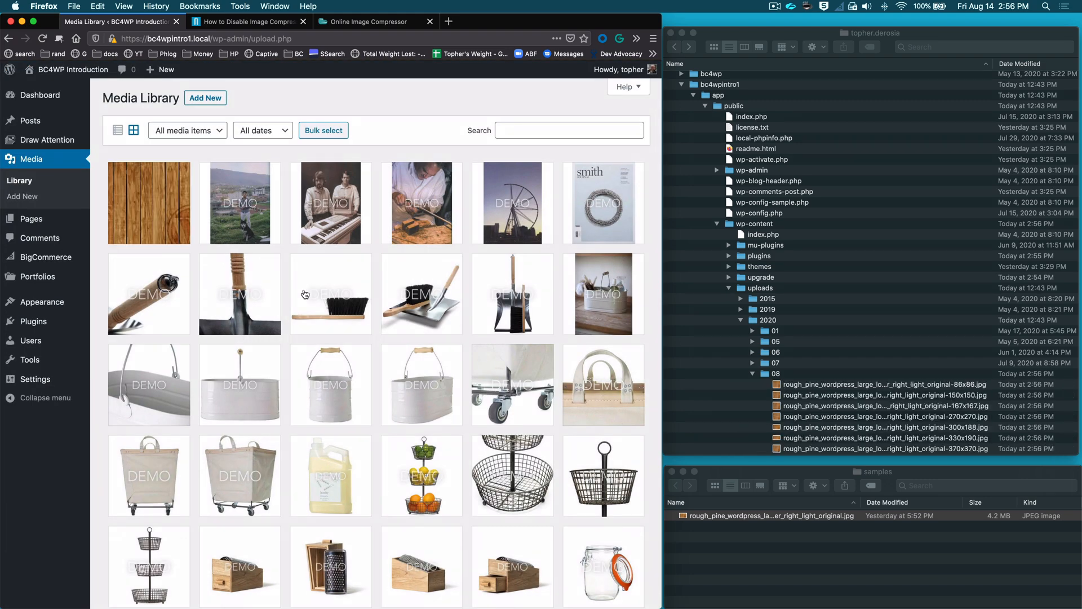
scroll(down, 3)
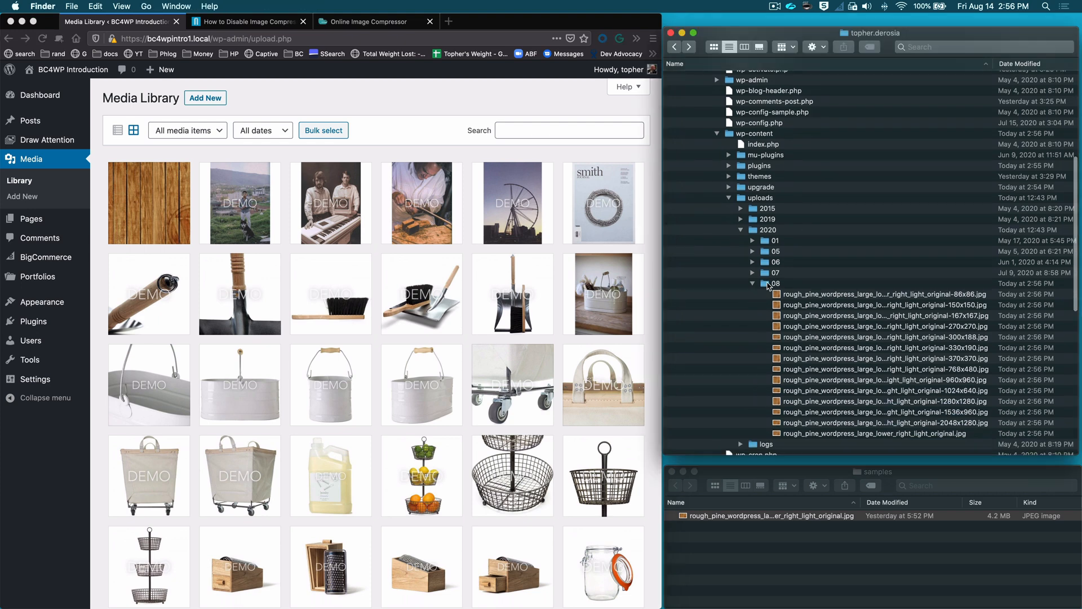
- Open the uploads/2020/08 folder in Finder to list the pine image's resized copies and sizes
double_click(771, 283)
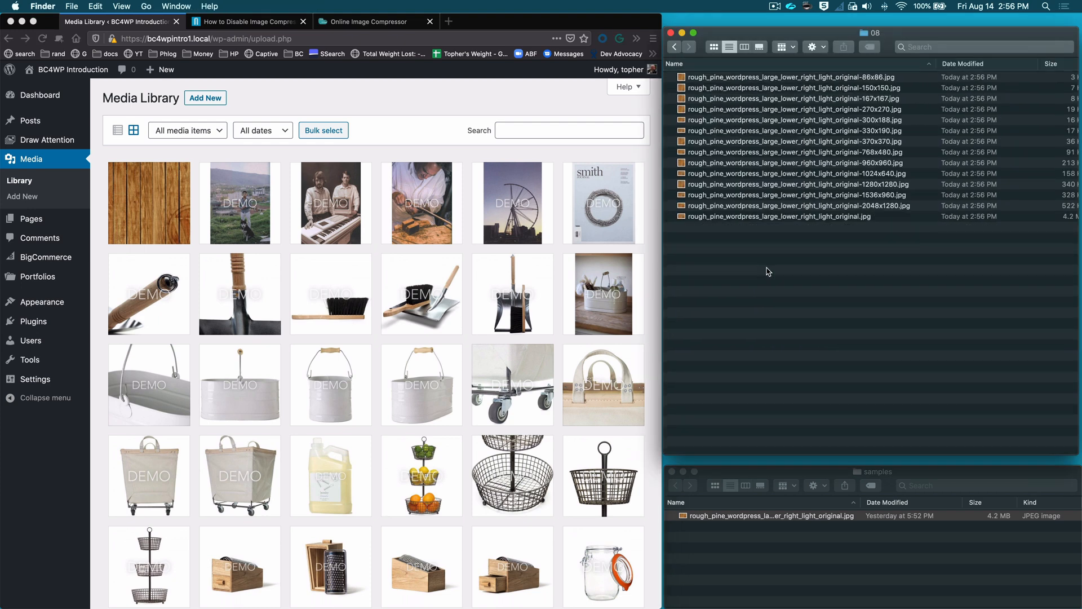
mouse_move(744, 118)
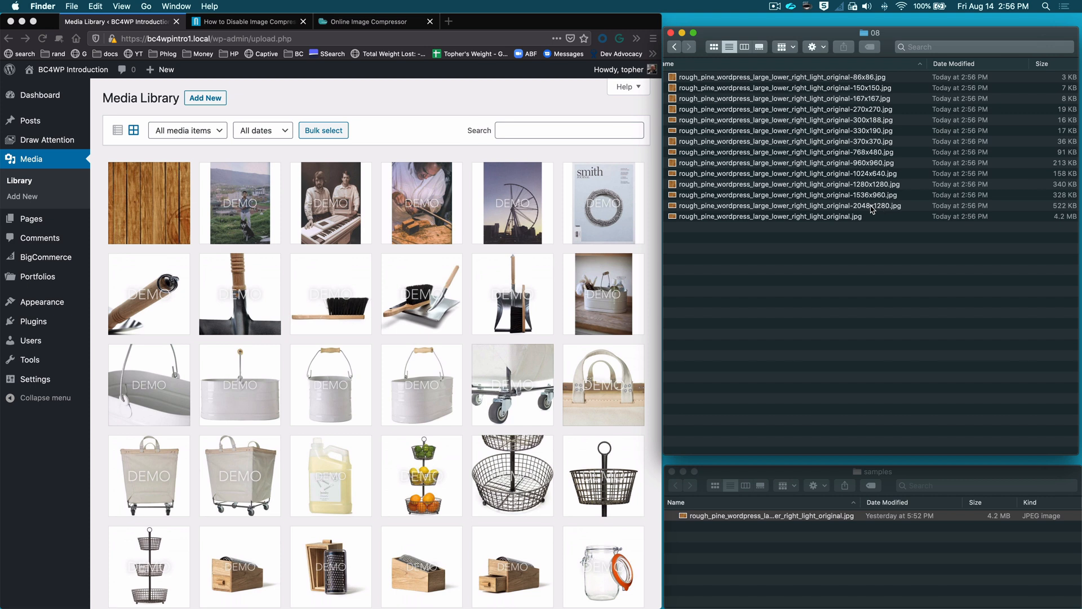
mouse_move(891, 211)
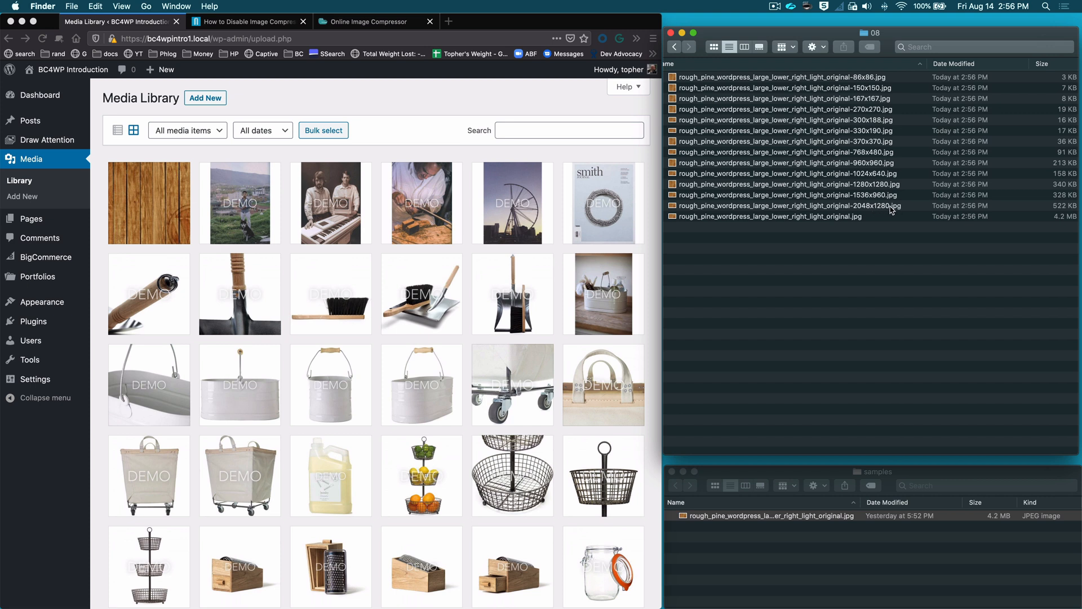
mouse_move(1061, 210)
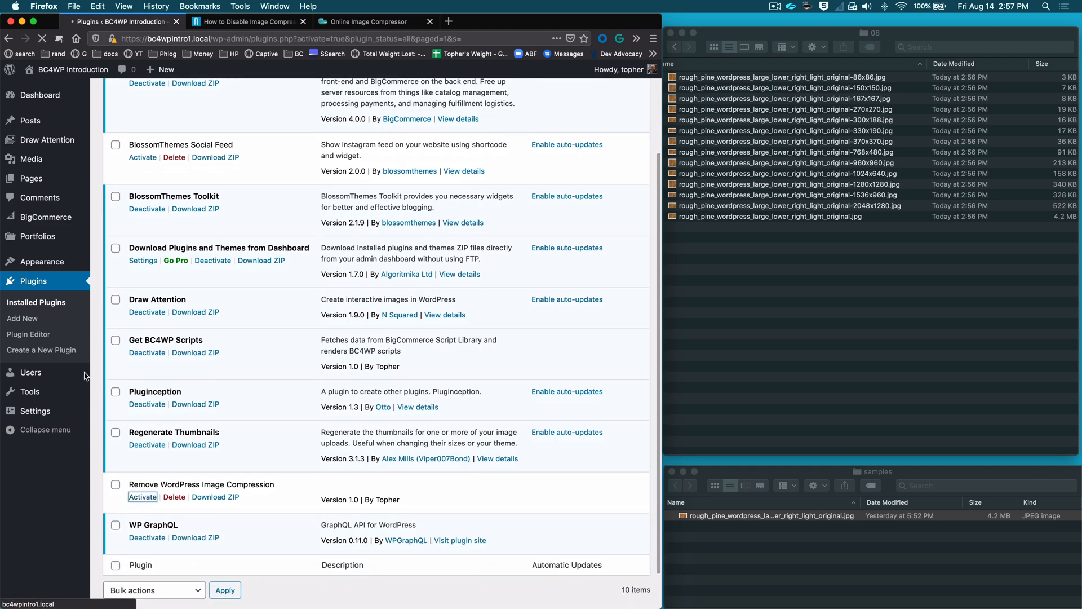
- Activate the Remove WordPress Image Compression plugin and upload the wood JPEG again
click(31, 158)
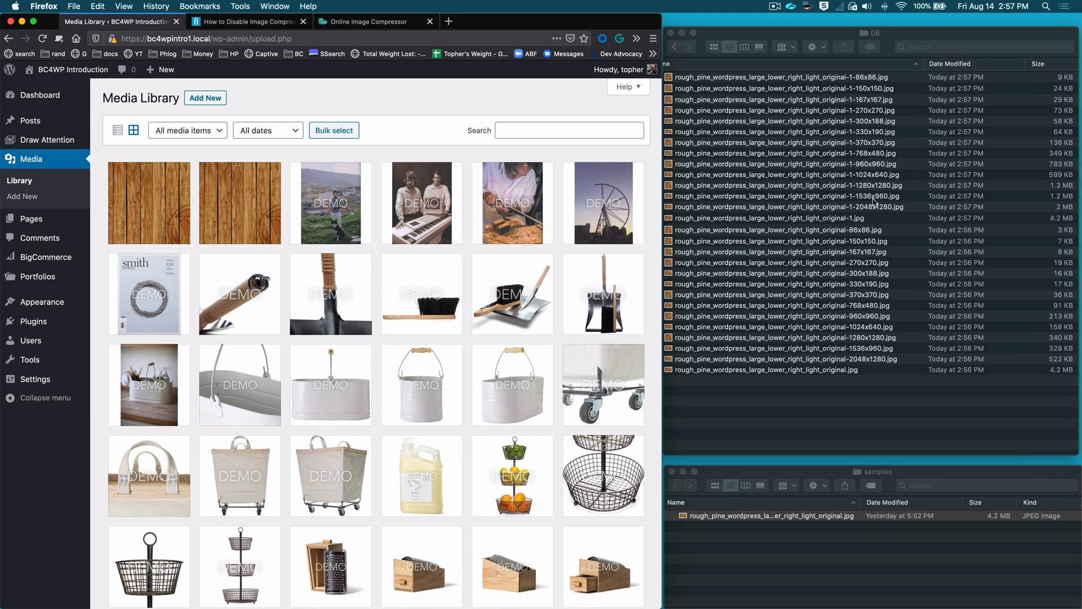
- Select both 2048x1280 copies in Finder: 2 MB from the second upload versus 522 KB from the first
click(780, 208)
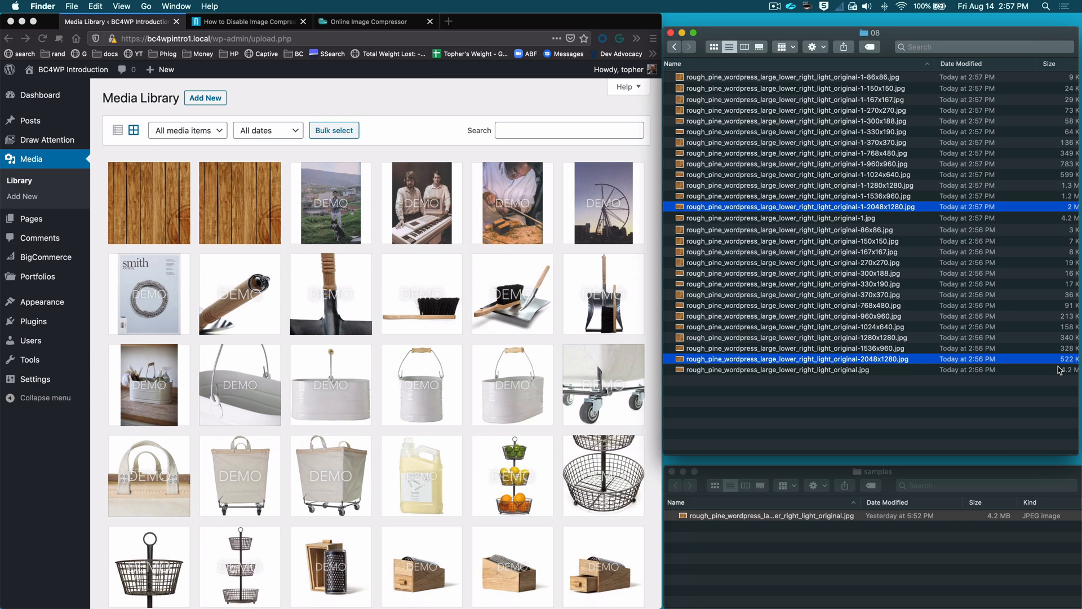
mouse_move(1062, 367)
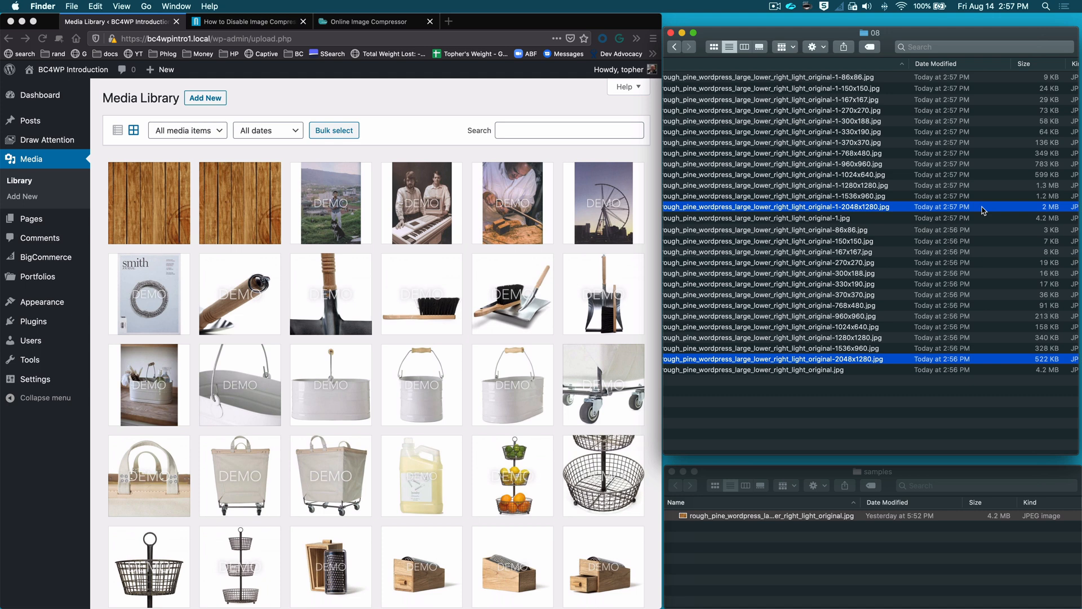
mouse_move(988, 218)
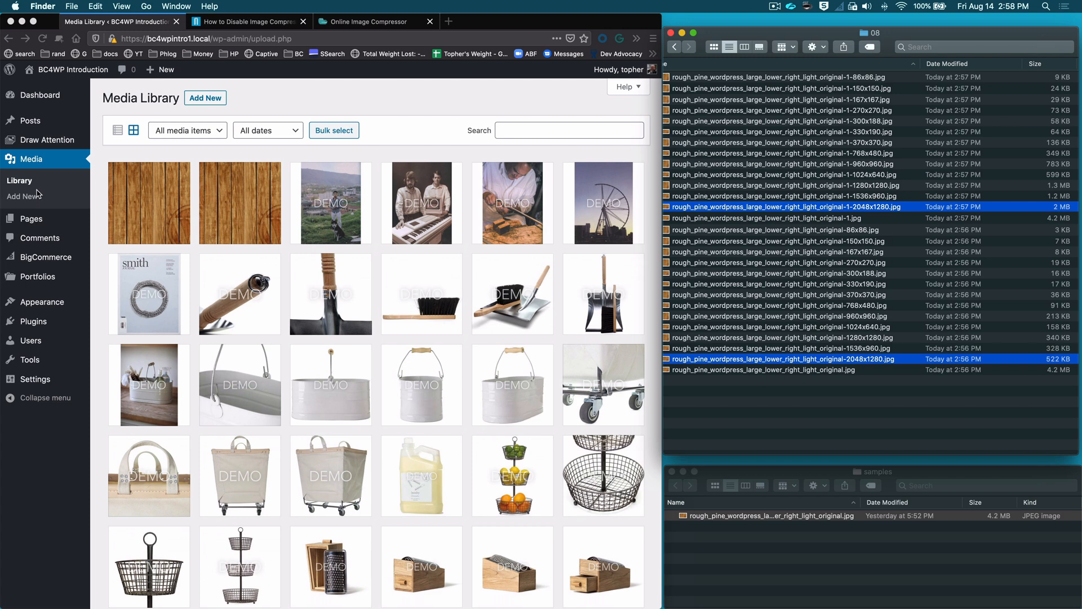
mouse_move(74, 197)
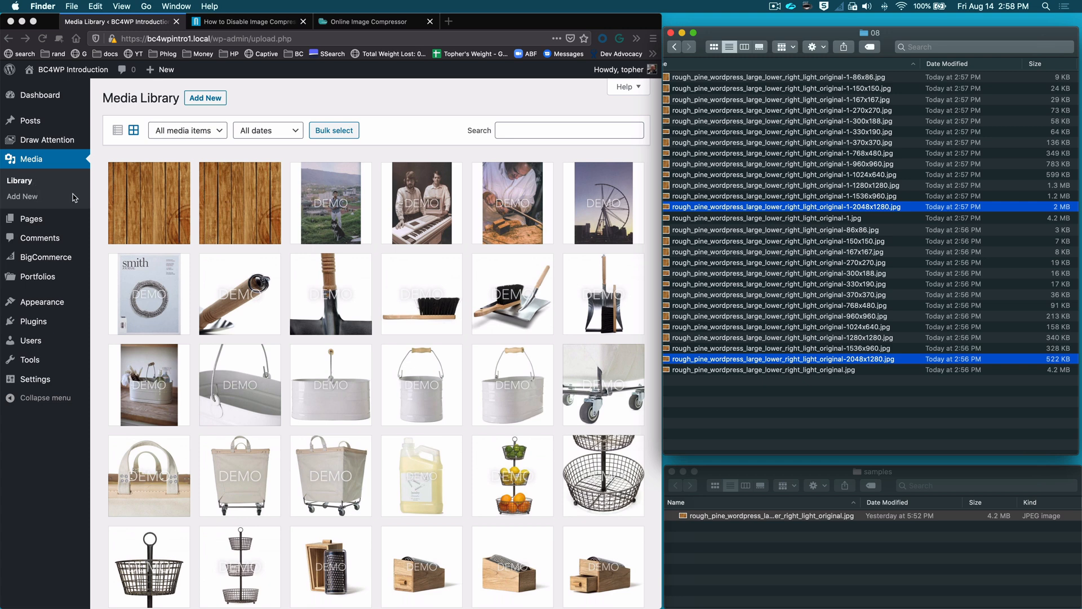
mouse_move(362, 133)
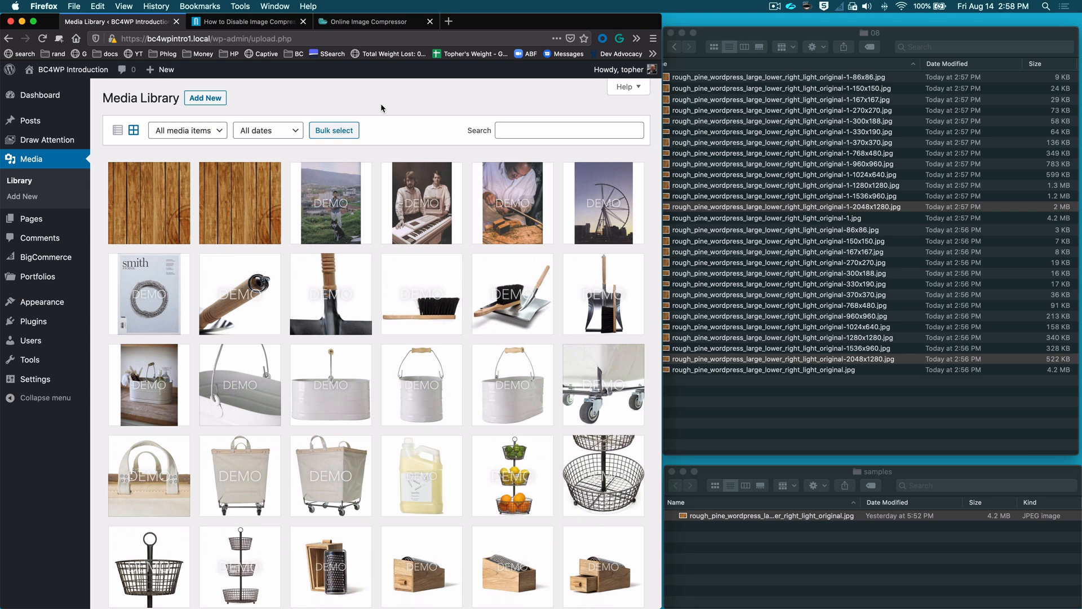
mouse_move(230, 187)
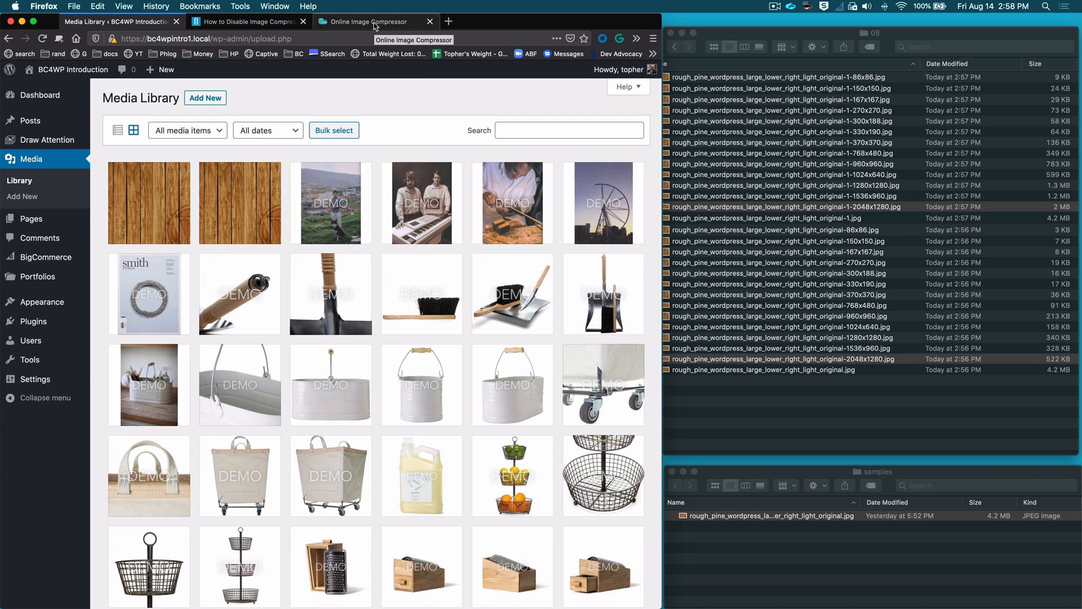
click(373, 22)
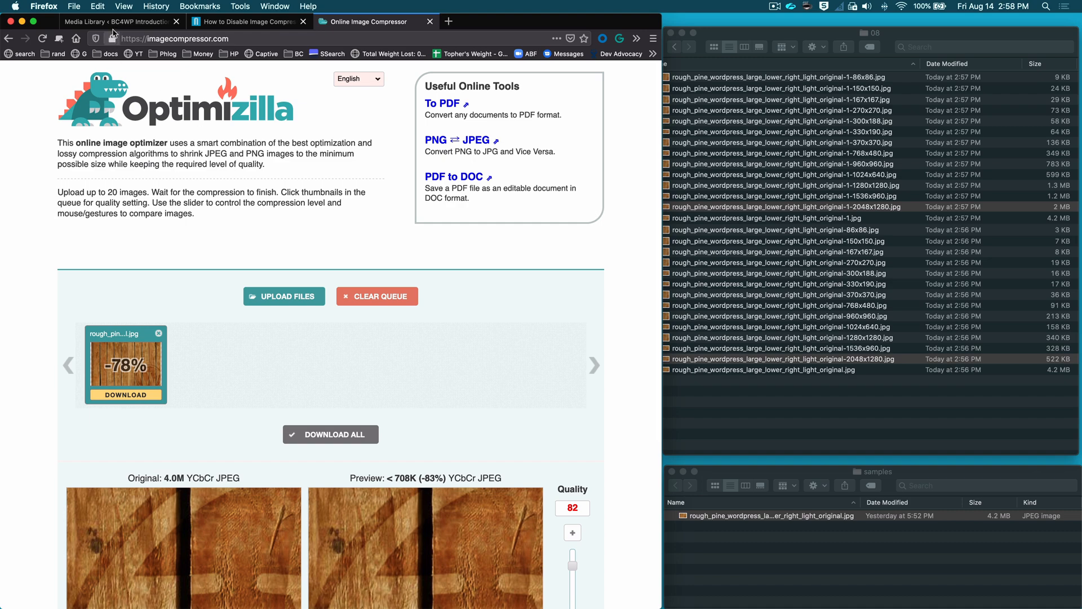
click(117, 21)
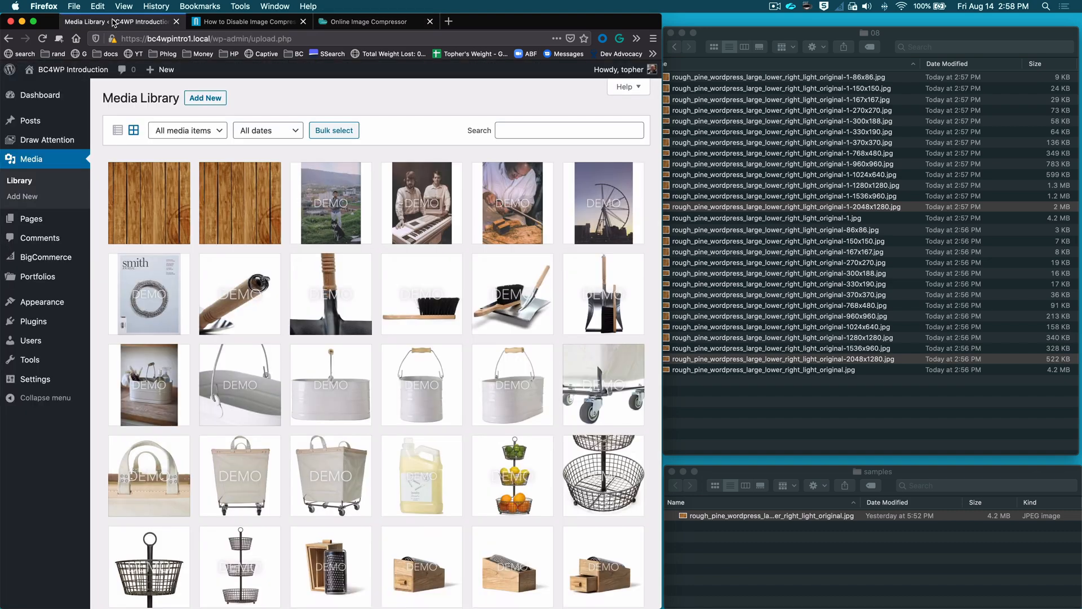